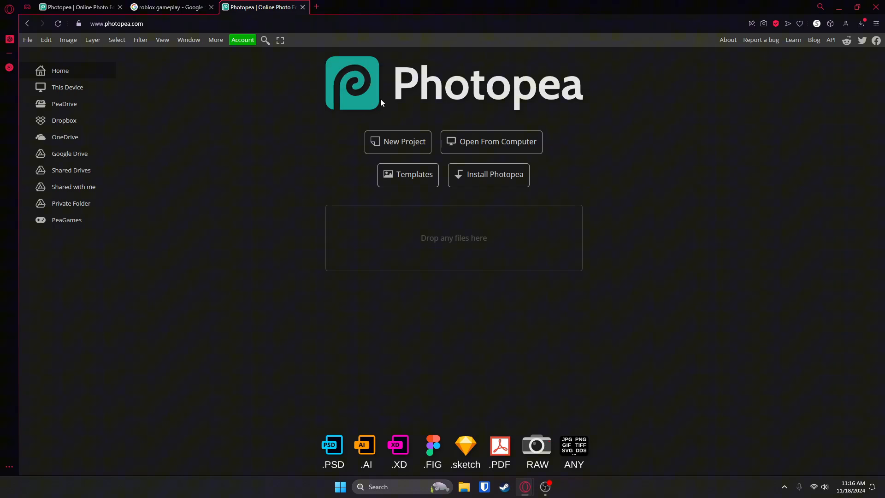
pyautogui.moveTo(418, 118)
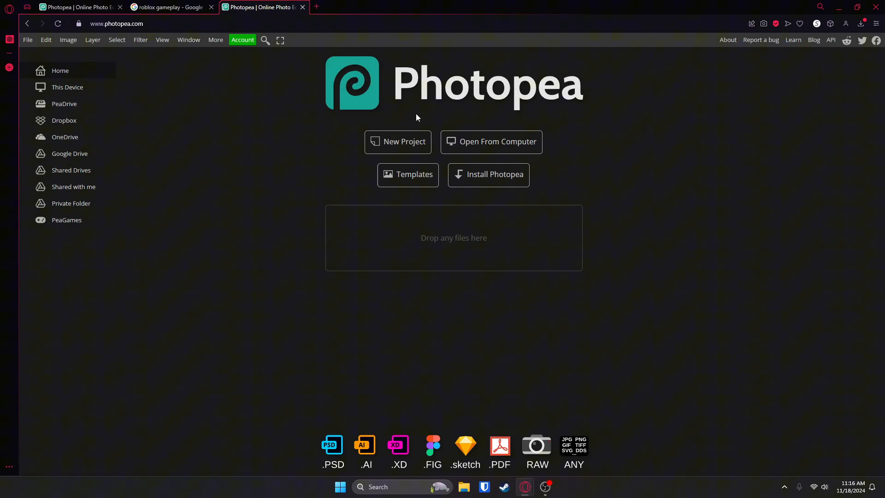
pyautogui.moveTo(414, 115)
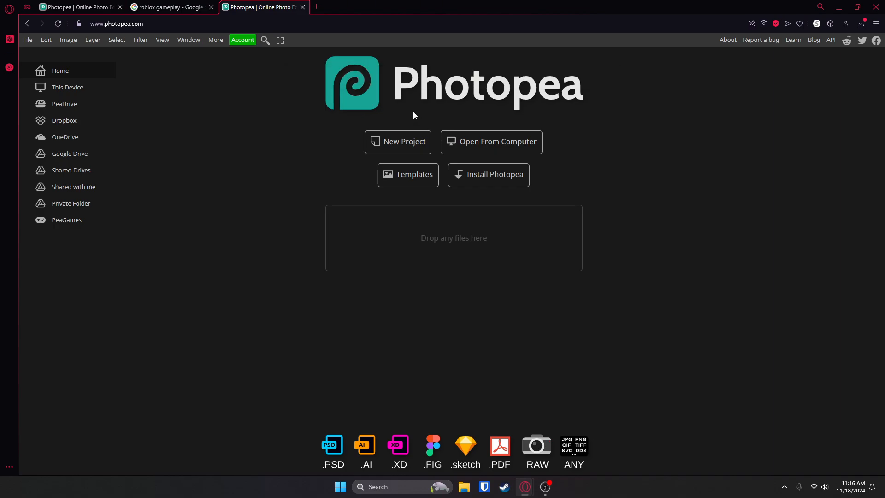
pyautogui.moveTo(393, 150)
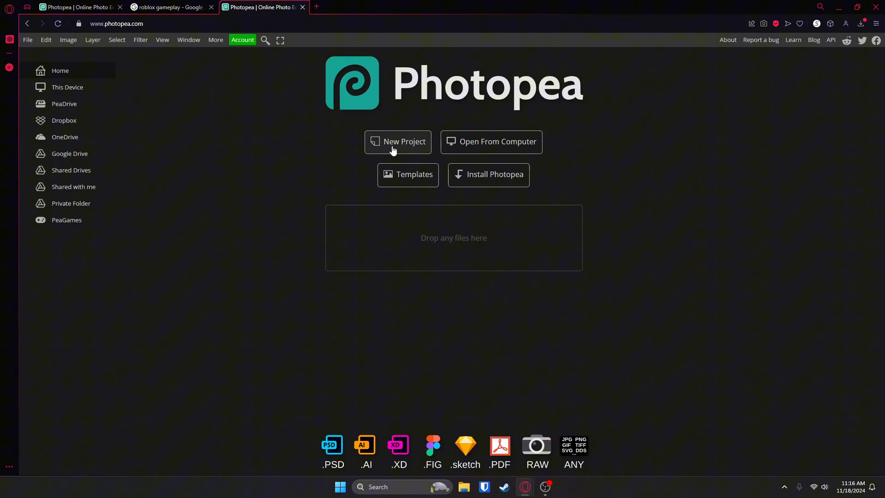
# - Start a new Photopea project sized 1000 × 1000 pixels with a white background
pyautogui.click(398, 141)
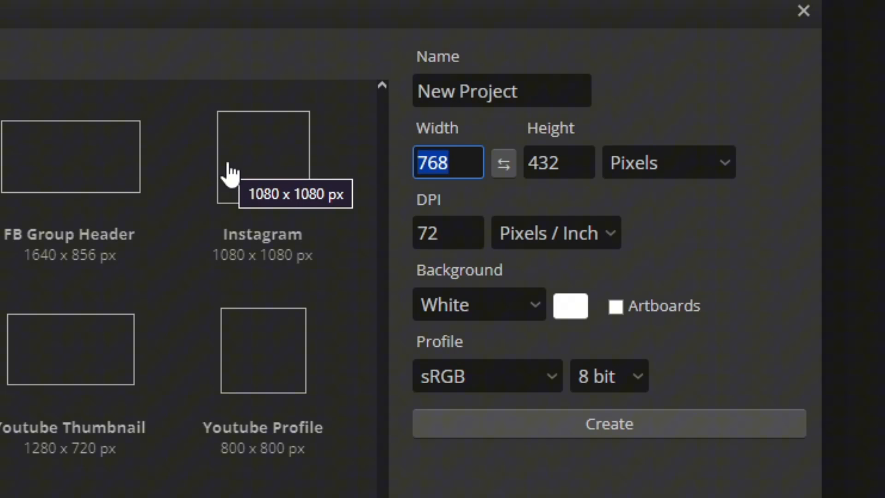
pyautogui.write('1000')
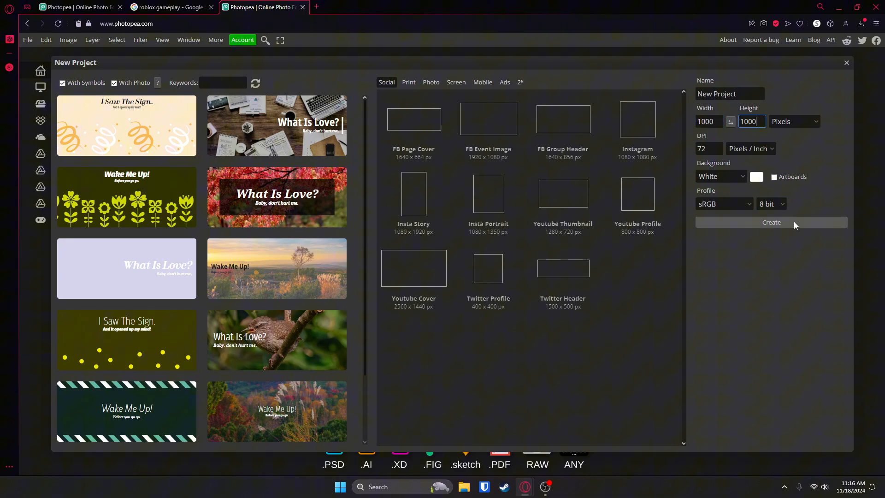
pyautogui.click(771, 222)
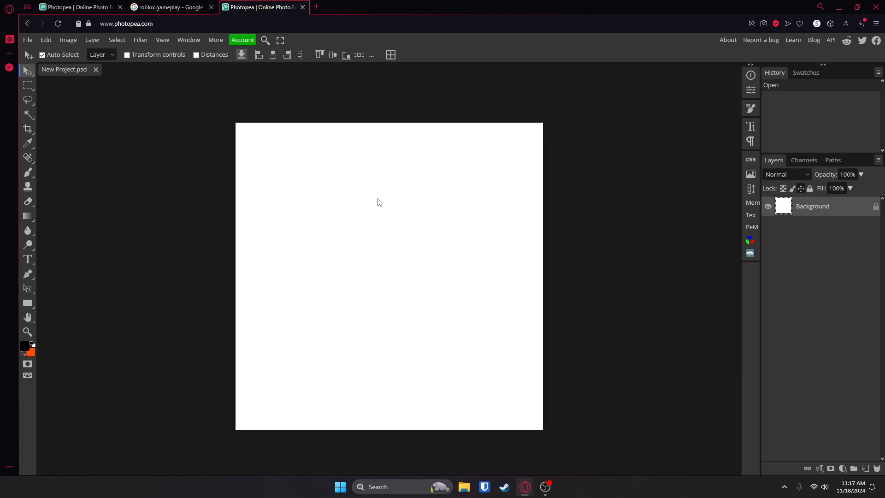
# - Copy the Roblox gameplay screenshot with the tan pistol from Google Images
pyautogui.click(169, 7)
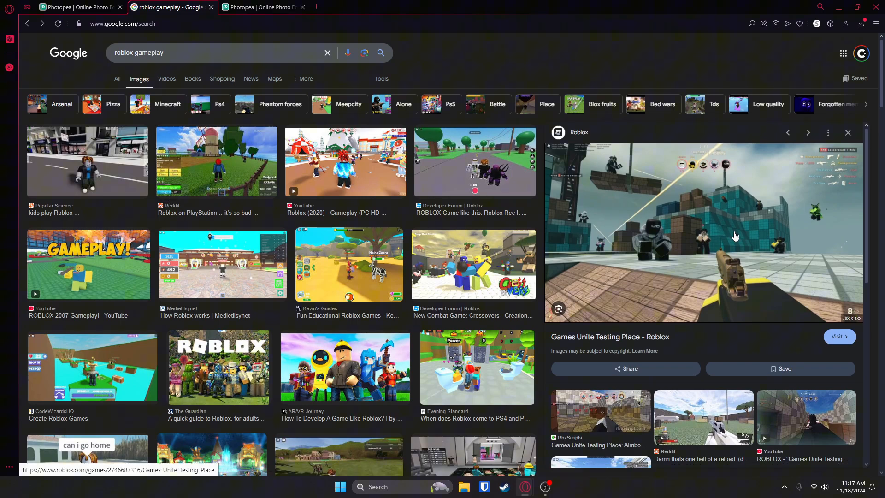
pyautogui.rightClick(736, 235)
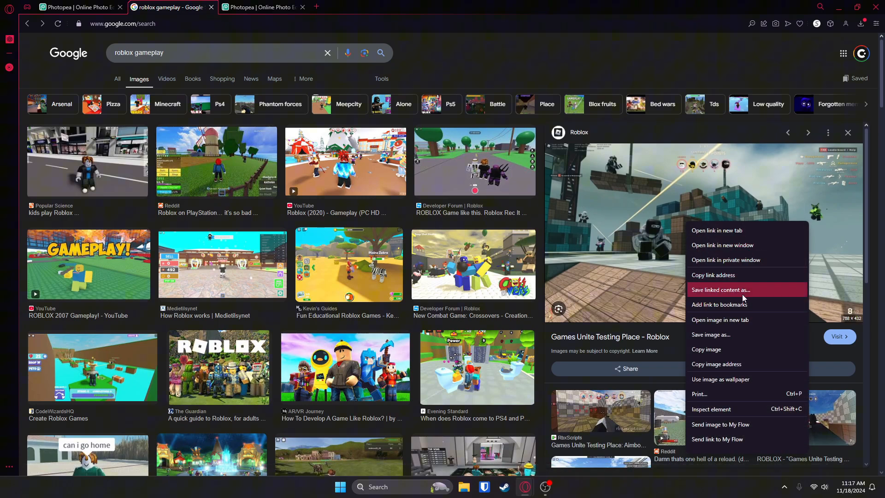
pyautogui.click(742, 199)
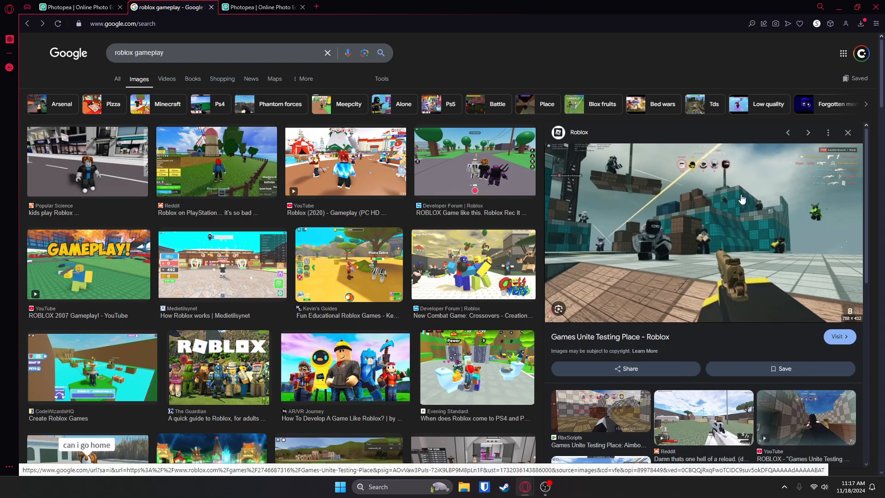
pyautogui.rightClick(743, 199)
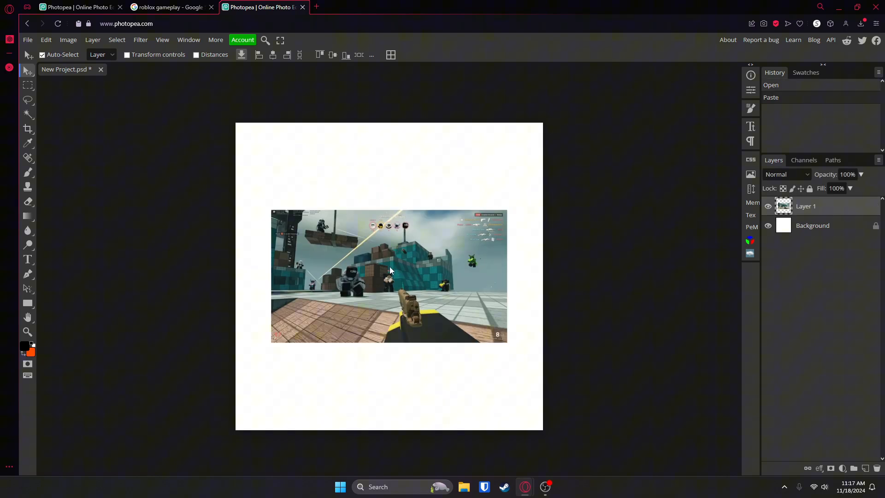
# - Move the pasted gameplay screenshot up and scale it to cover the 1000×1000 canvas
pyautogui.moveTo(389, 277); pyautogui.dragTo(390, 247)
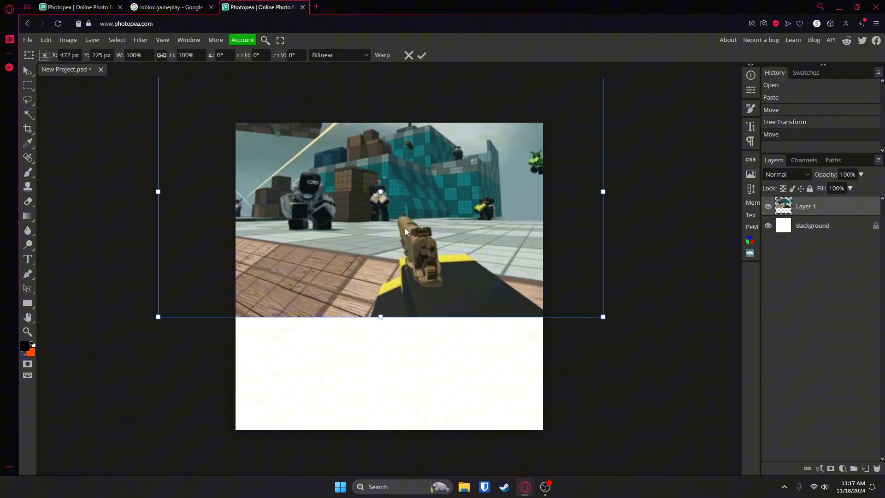
pyautogui.moveTo(380, 316); pyautogui.dragTo(380, 439)
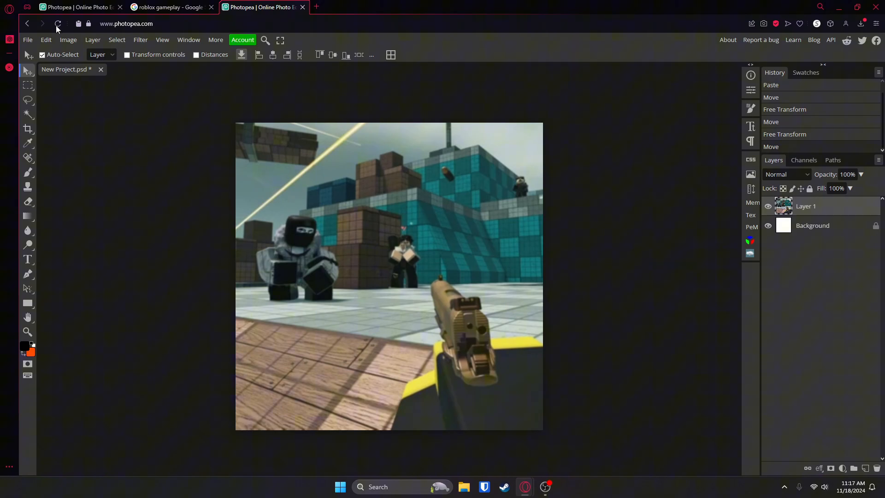
pyautogui.moveTo(449, 334)
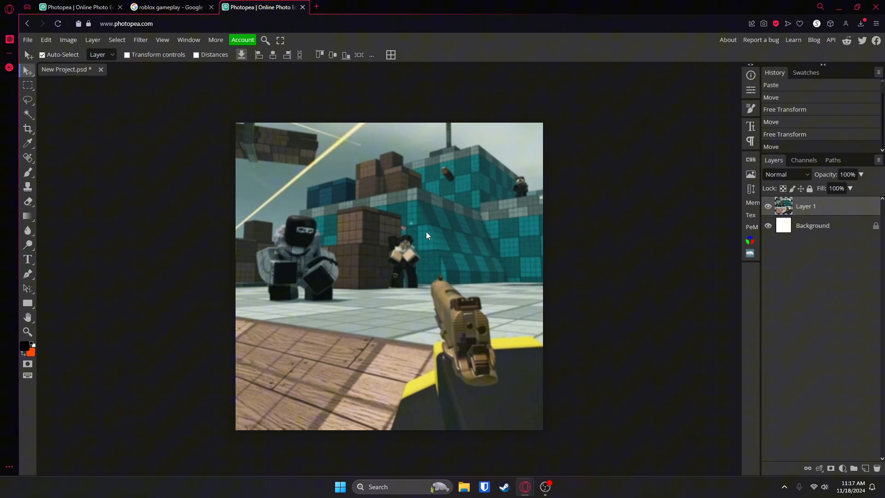
pyautogui.moveTo(28, 259)
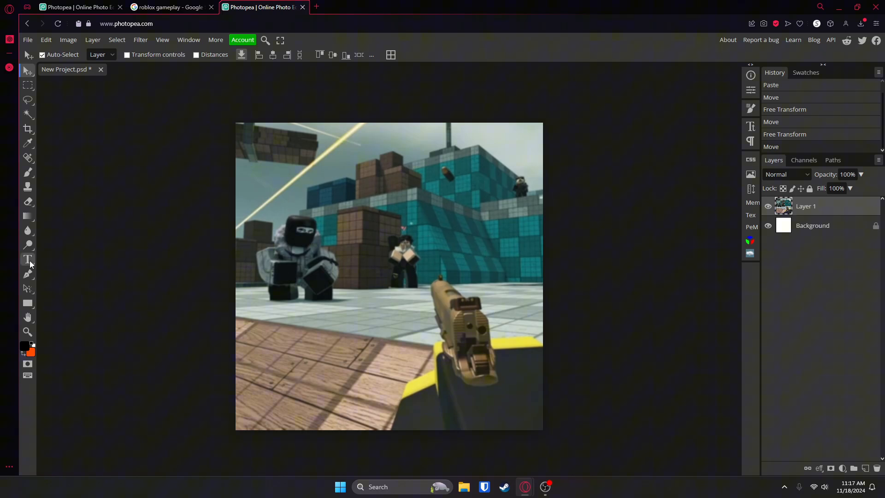
# - Add 'BO6' title text in the Karnivore font across the gameplay image
pyautogui.click(28, 259)
pyautogui.write('BO6')
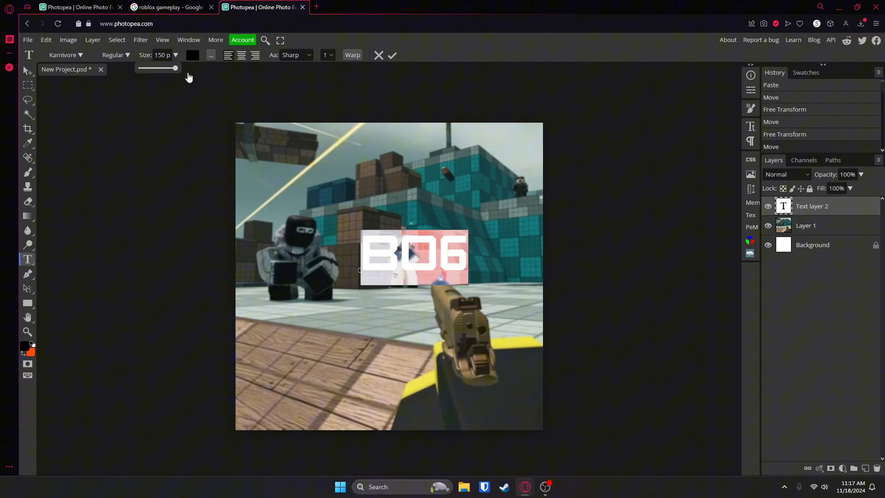
pyautogui.moveTo(287, 141)
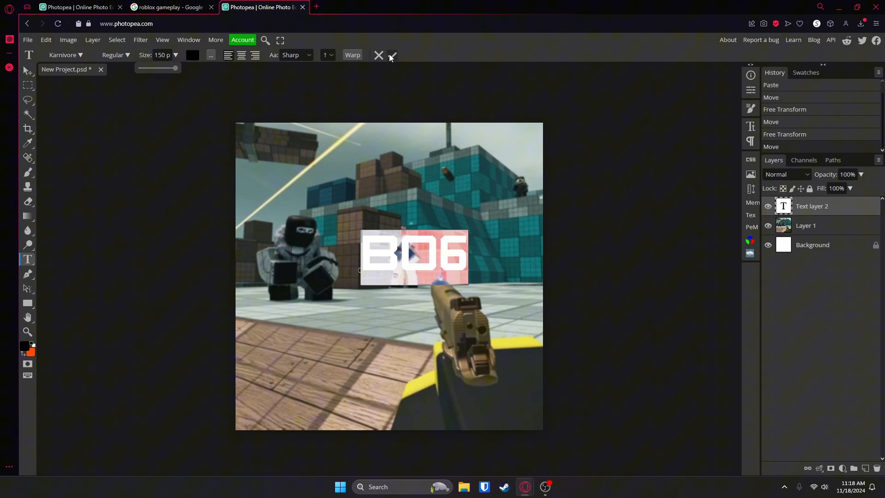
pyautogui.click(392, 55)
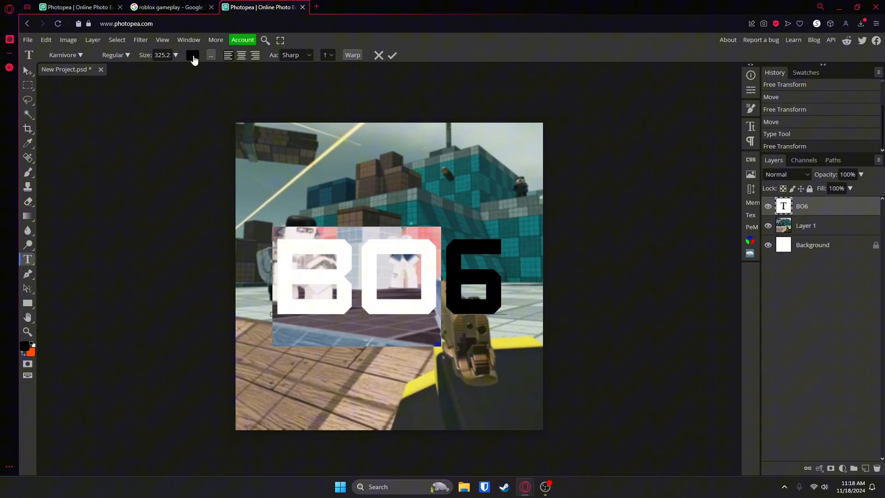
# - Colour the title letters BO white and the 6 orange #ff5400
pyautogui.click(192, 55)
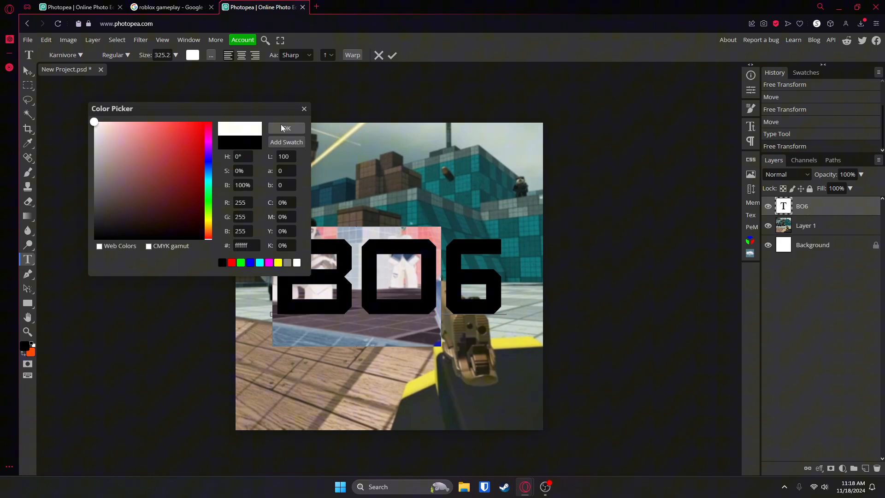
pyautogui.click(286, 128)
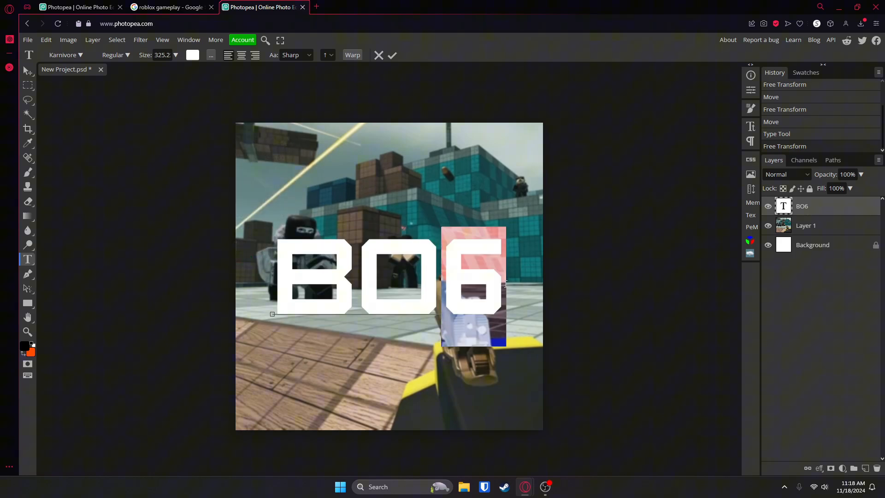
pyautogui.click(192, 55)
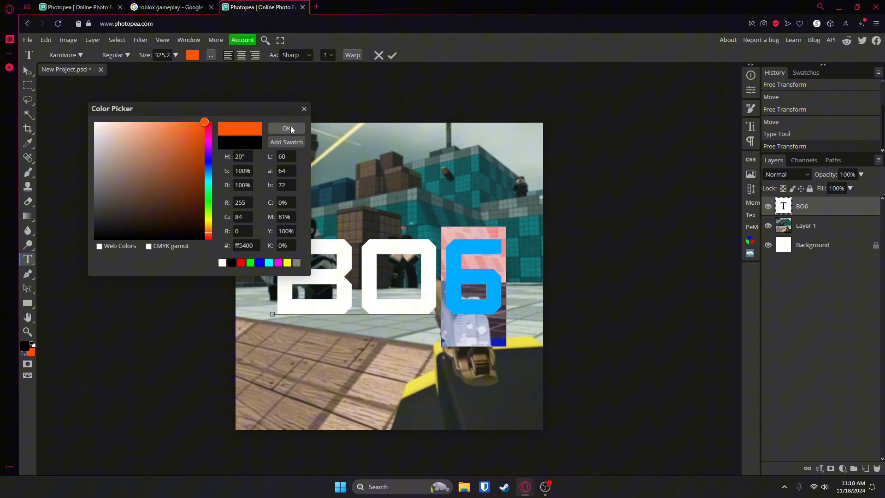
pyautogui.click(286, 128)
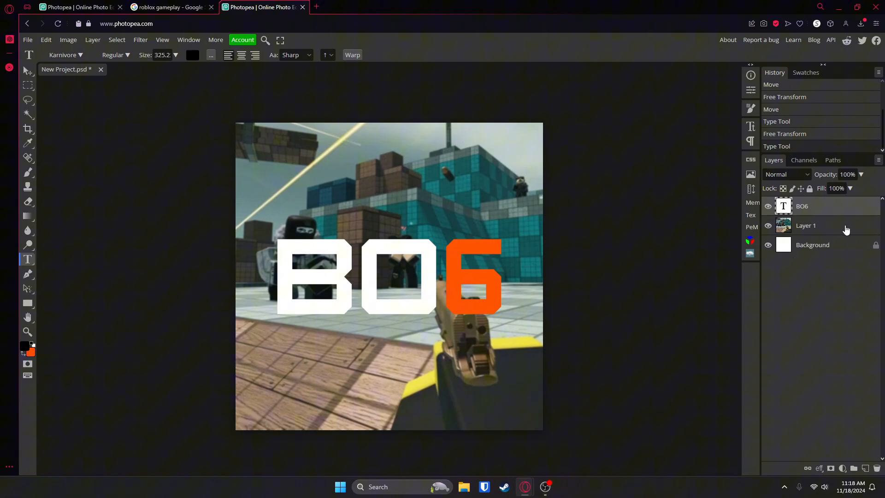
# - Enable a Gradient Overlay in the gameplay layer's Layer Style
pyautogui.doubleClick(806, 225)
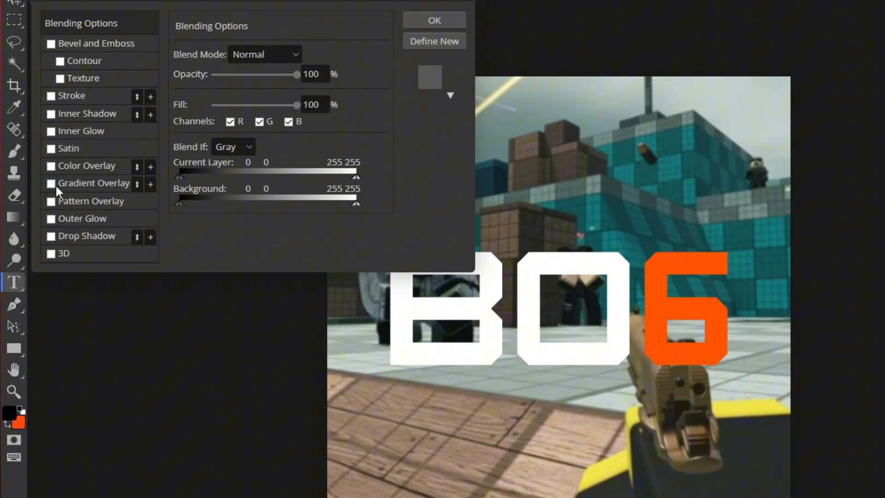
pyautogui.click(50, 183)
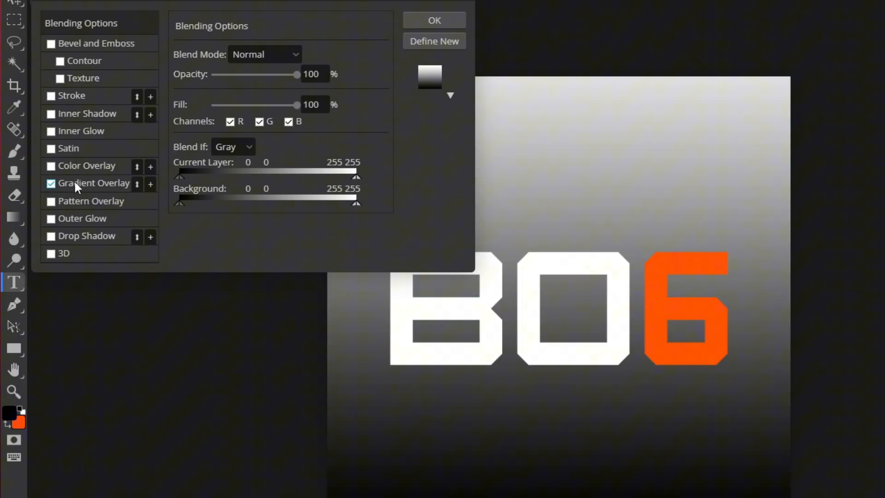
pyautogui.click(94, 183)
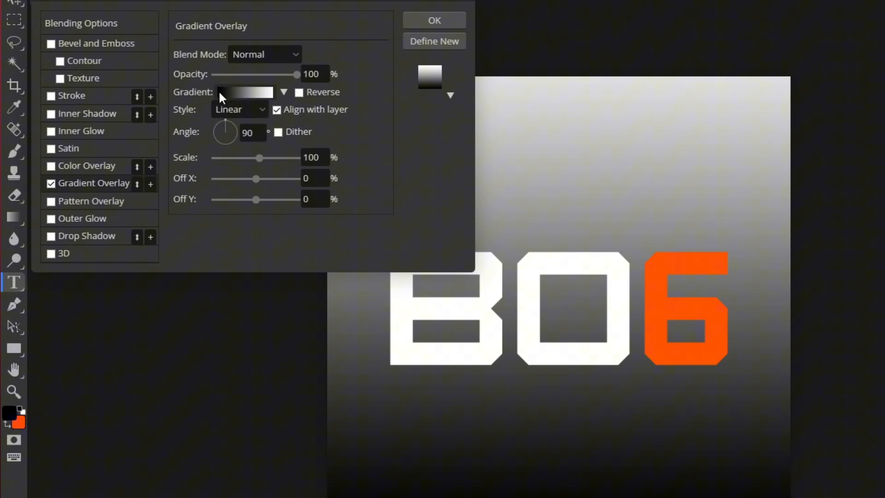
# - Set the overlay gradient stops to red-orange #ff3600 and orange #ffa200
pyautogui.click(245, 92)
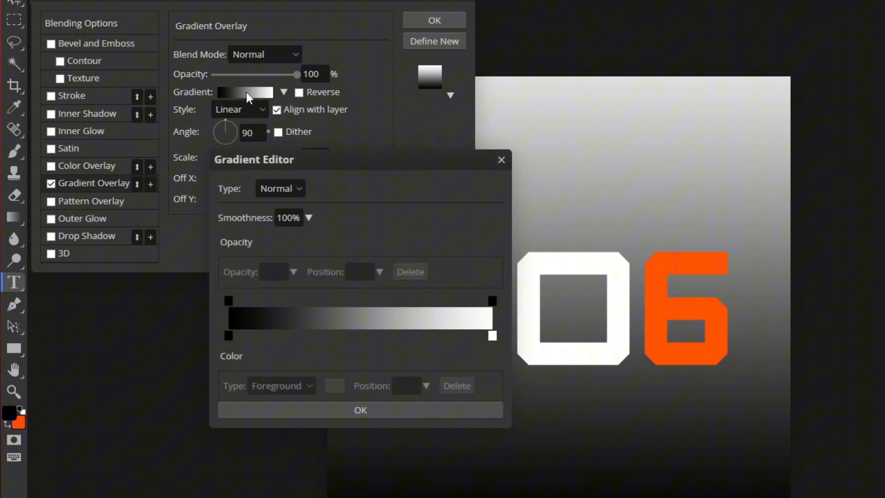
pyautogui.click(227, 336)
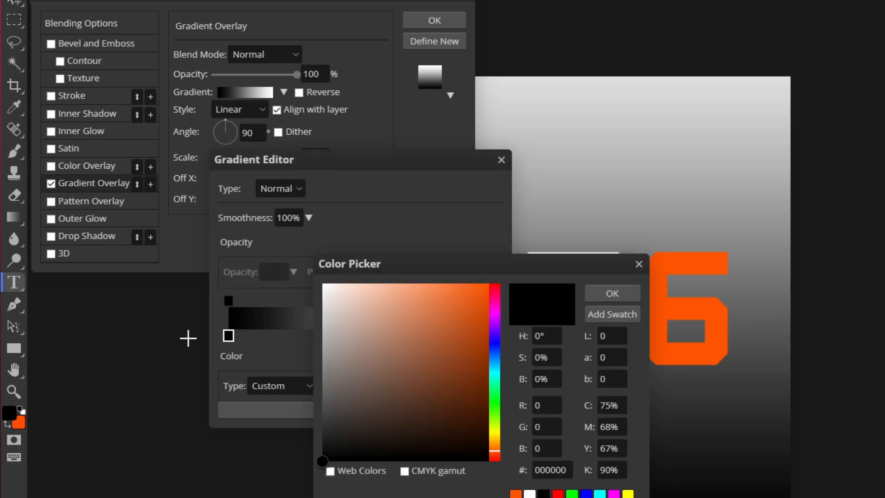
pyautogui.click(488, 285)
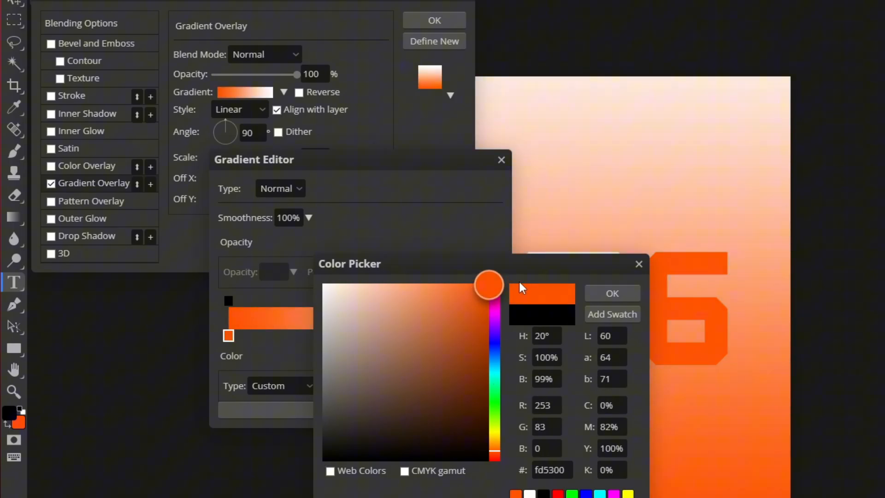
pyautogui.click(612, 294)
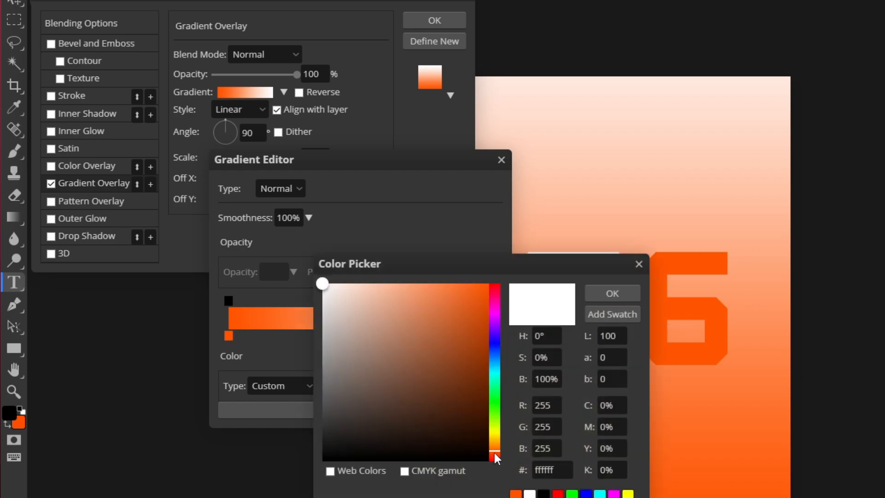
pyautogui.click(490, 283)
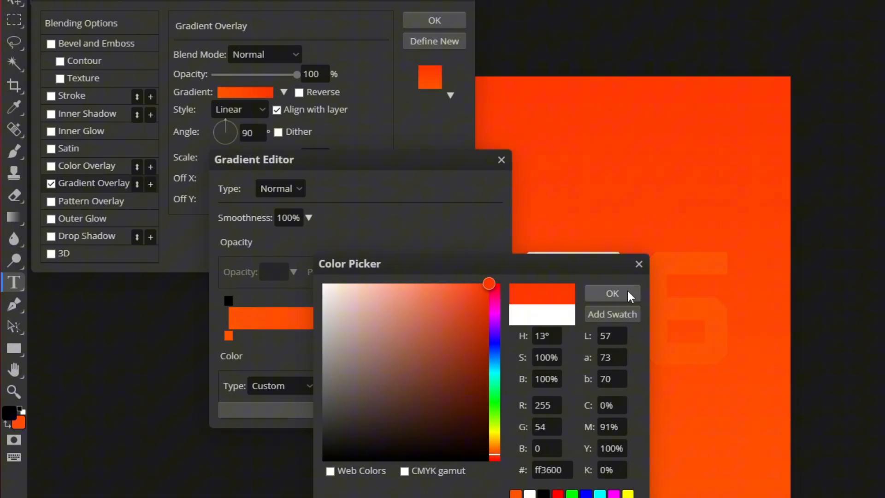
pyautogui.moveTo(496, 294); pyautogui.dragTo(496, 446)
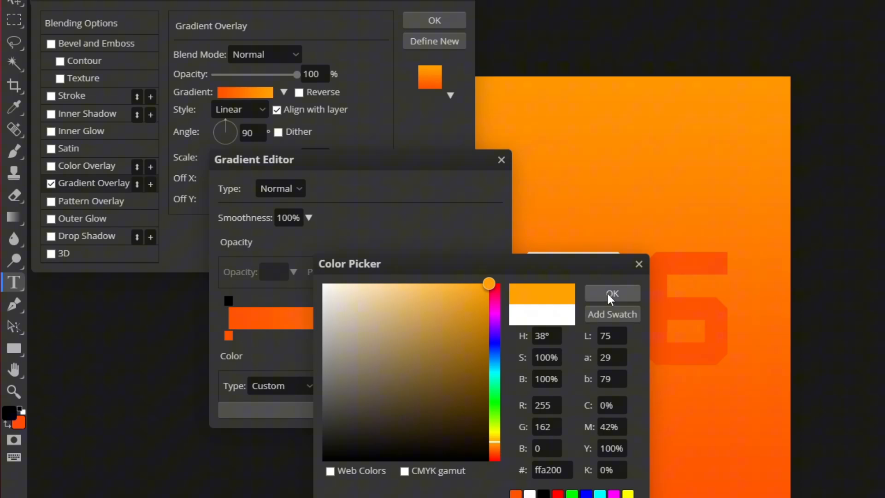
pyautogui.click(612, 293)
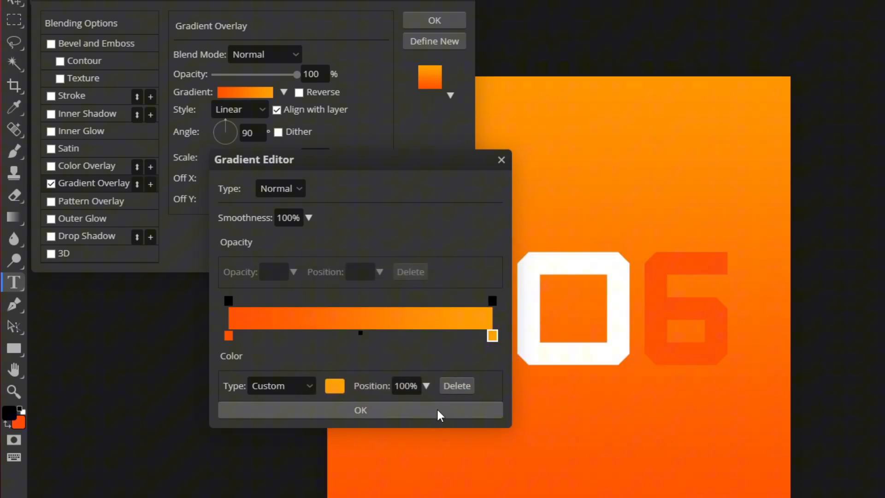
pyautogui.click(360, 410)
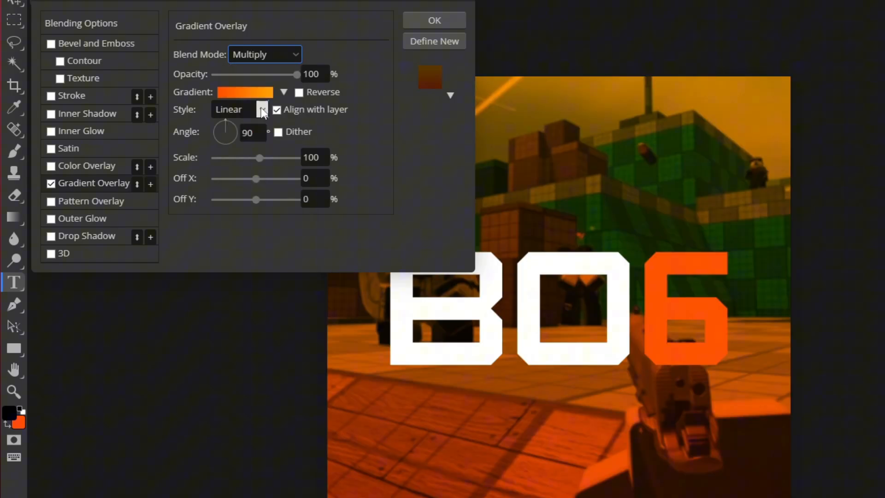
# - Set the gradient overlay blend mode to Color and apply the style
pyautogui.click(265, 55)
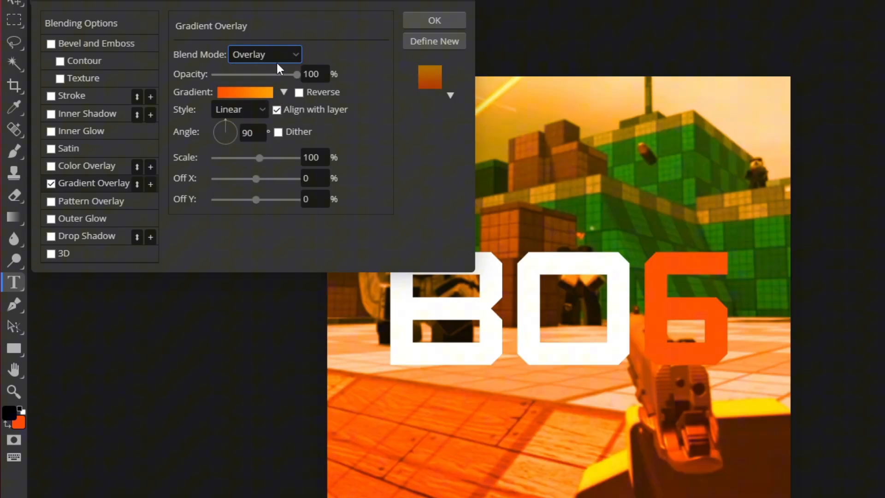
pyautogui.click(264, 53)
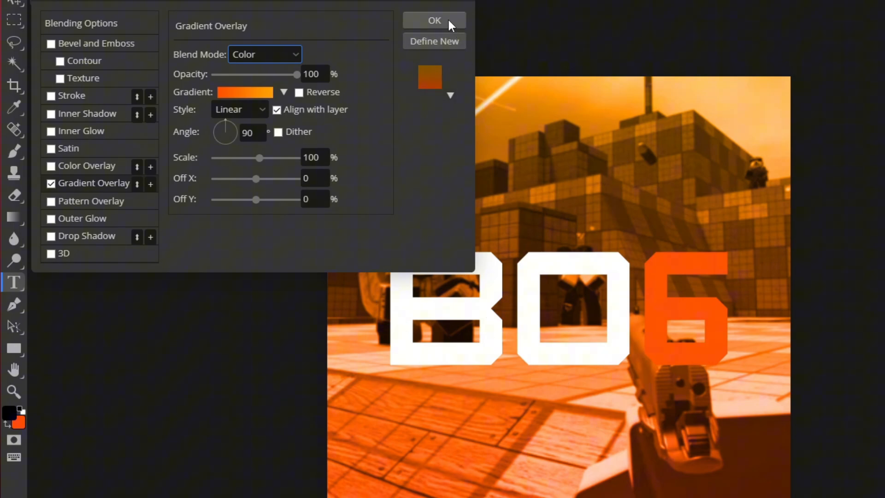
pyautogui.click(434, 20)
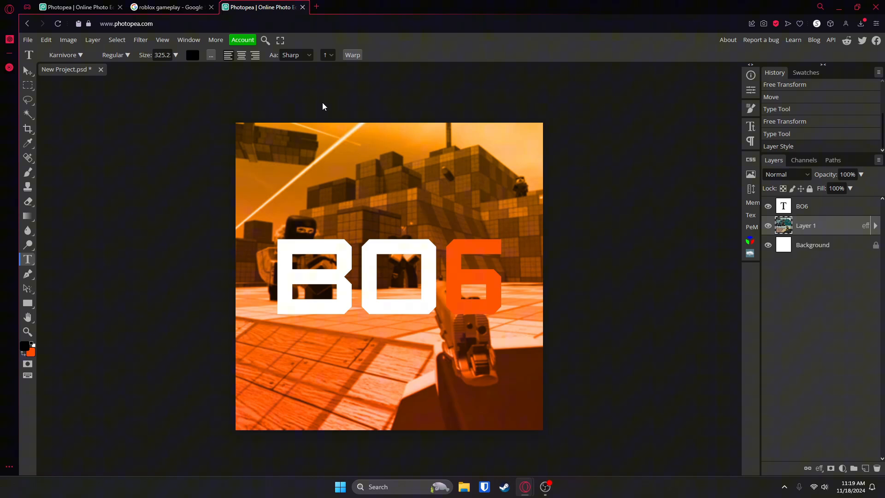
pyautogui.moveTo(420, 280)
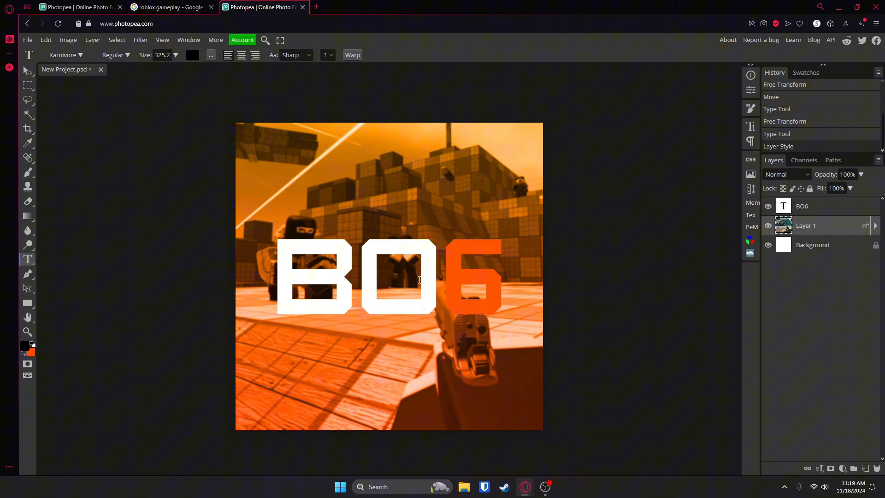
# - Give BO6 a black drop shadow at 90°, 60% opacity and 19 px distance
pyautogui.click(820, 206)
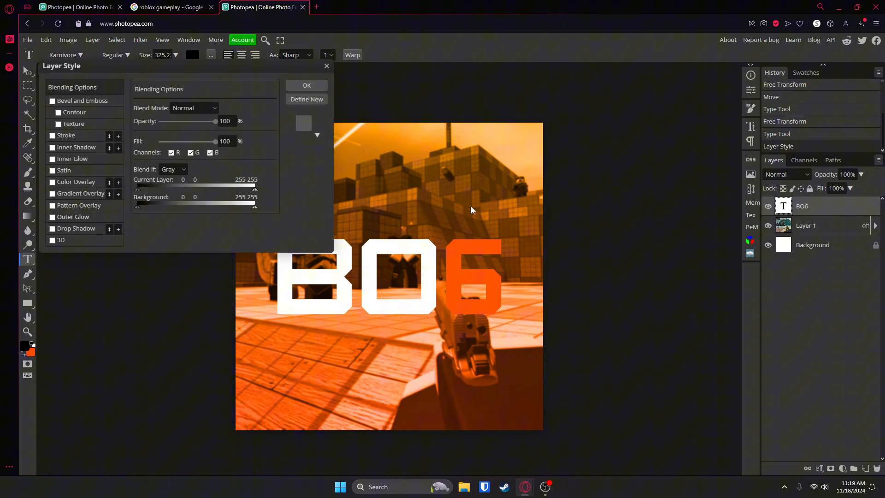
pyautogui.click(52, 228)
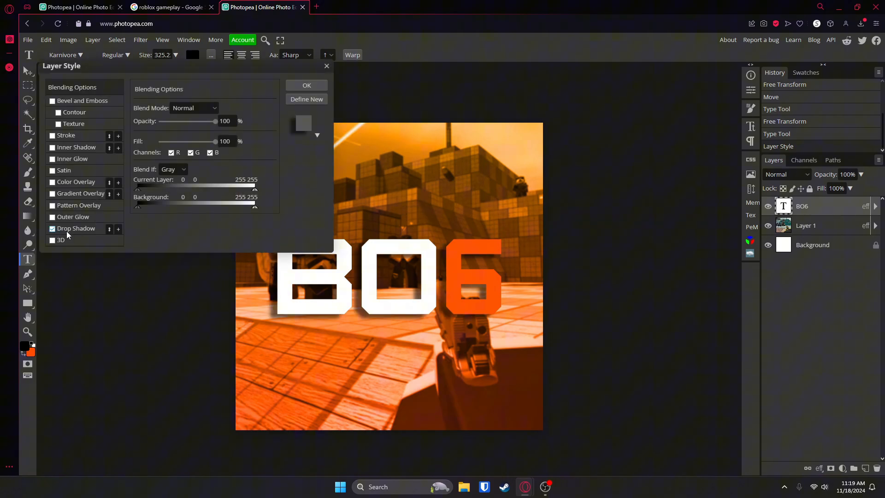
pyautogui.click(77, 228)
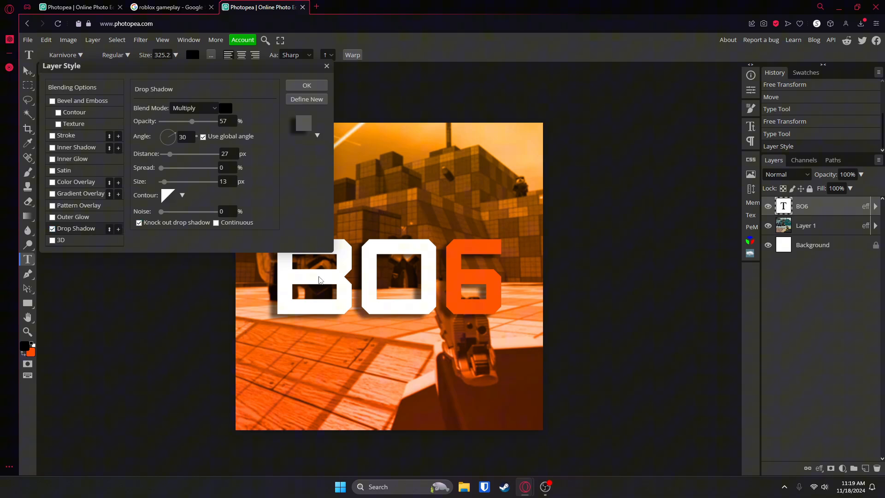
pyautogui.moveTo(398, 314)
pyautogui.write('90')
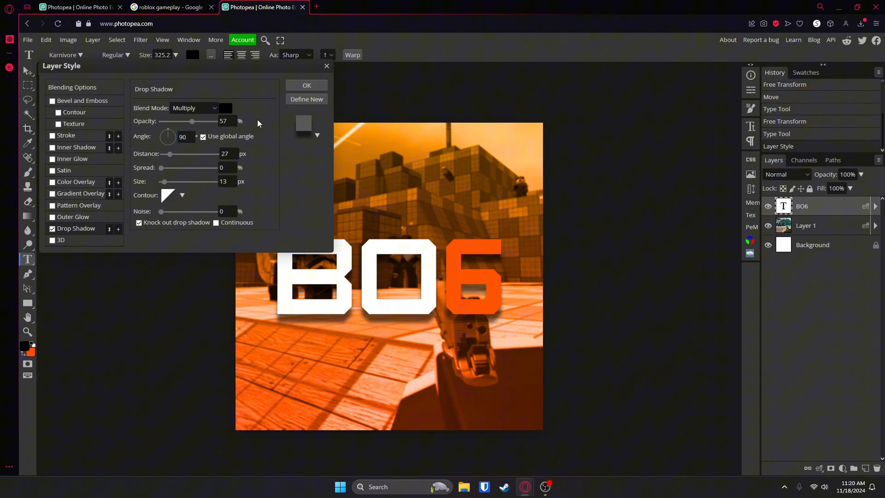
pyautogui.moveTo(191, 122); pyautogui.dragTo(199, 121)
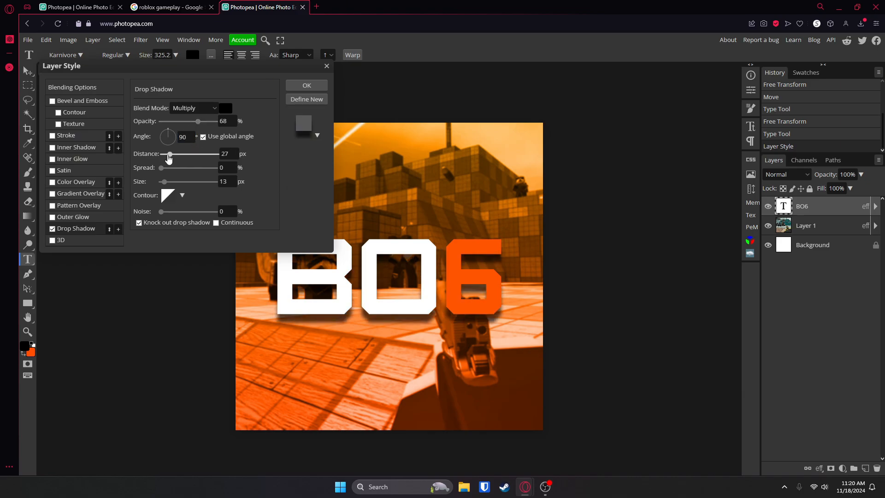
pyautogui.moveTo(169, 154); pyautogui.dragTo(166, 153)
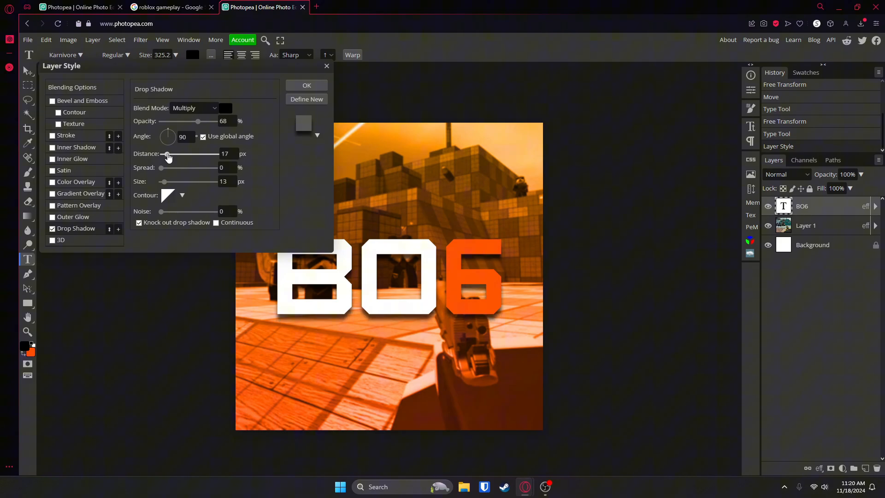
pyautogui.moveTo(167, 153); pyautogui.dragTo(171, 153)
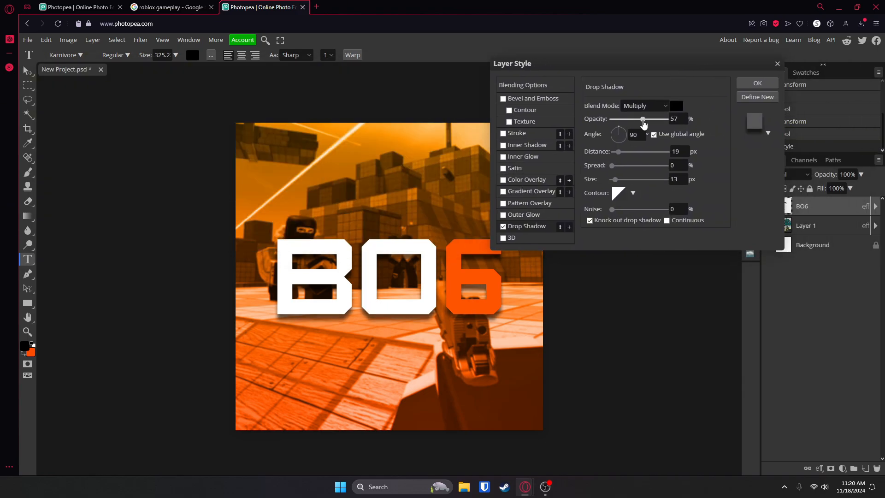
pyautogui.moveTo(642, 118); pyautogui.dragTo(646, 118)
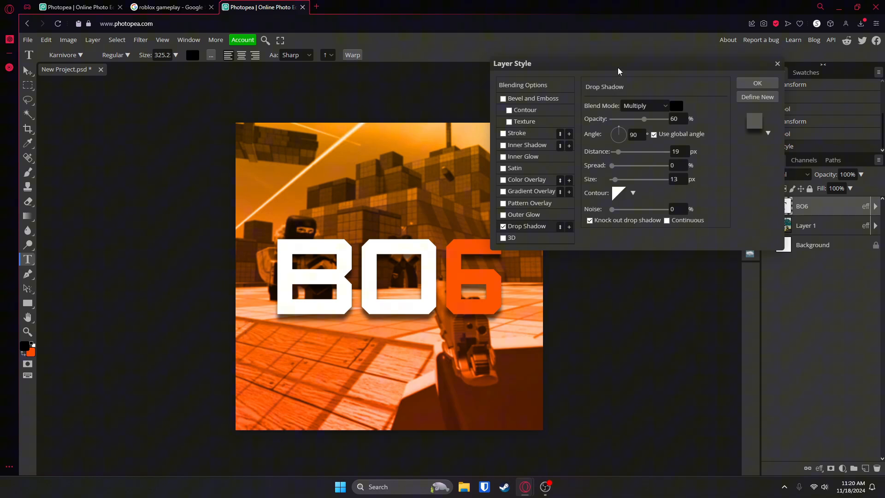
# - Try a 21 px stroke on BO6, remove it, and commit the drop-shadow-only style
pyautogui.click(503, 133)
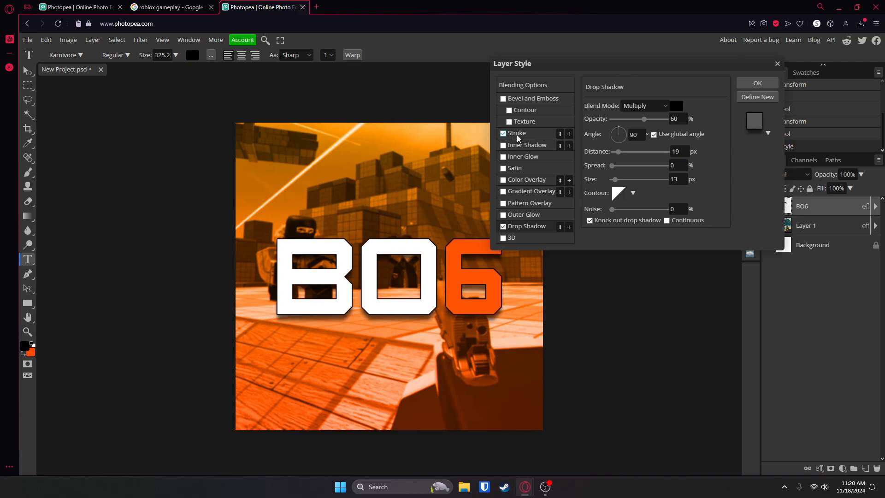
pyautogui.click(517, 132)
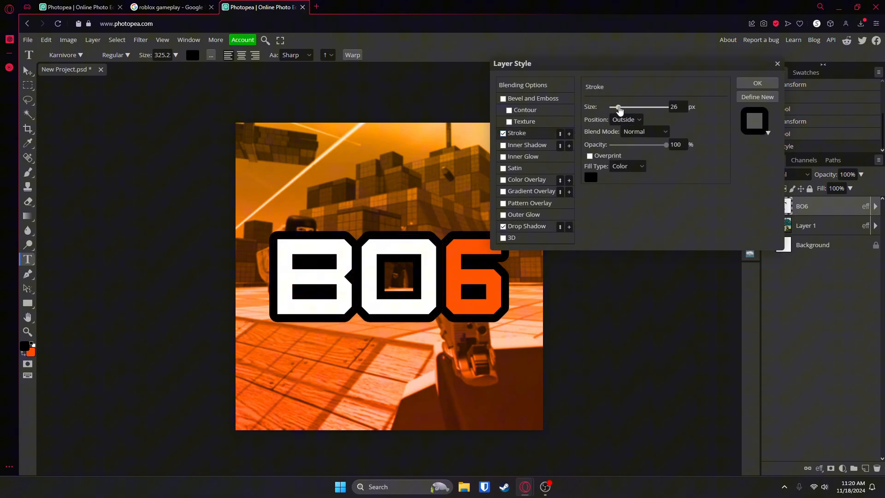
pyautogui.moveTo(620, 107); pyautogui.dragTo(615, 107)
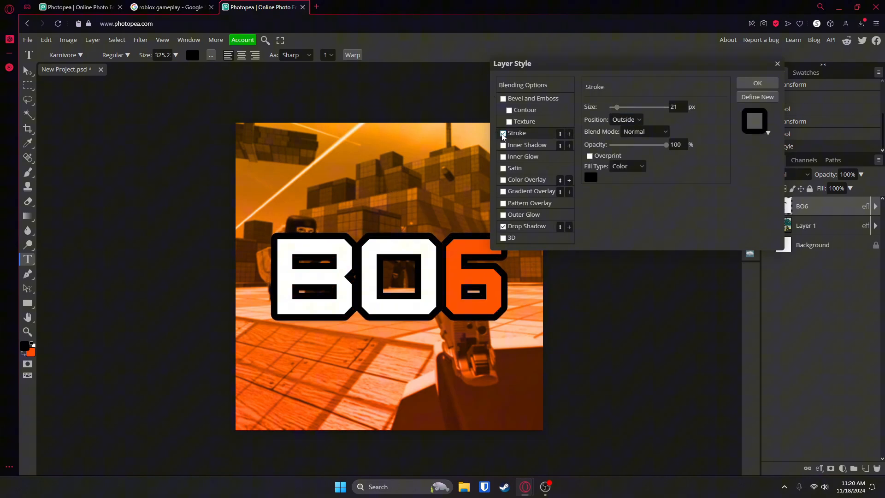
pyautogui.click(503, 133)
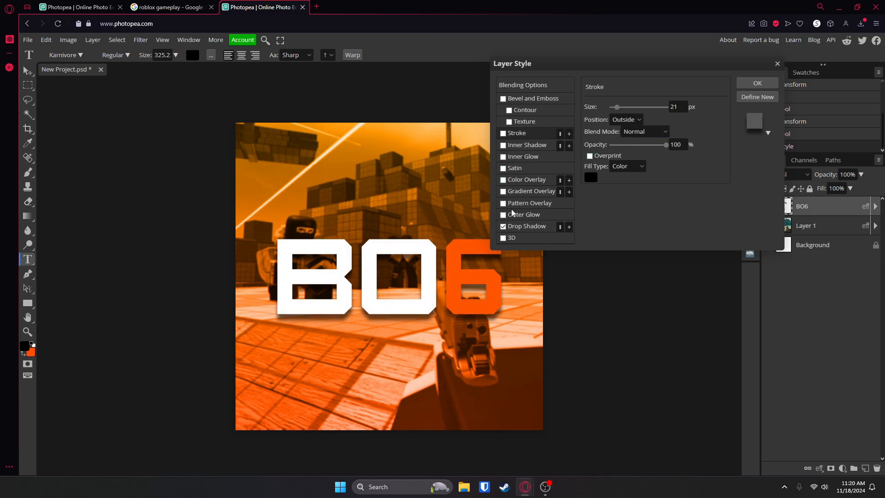
pyautogui.click(503, 99)
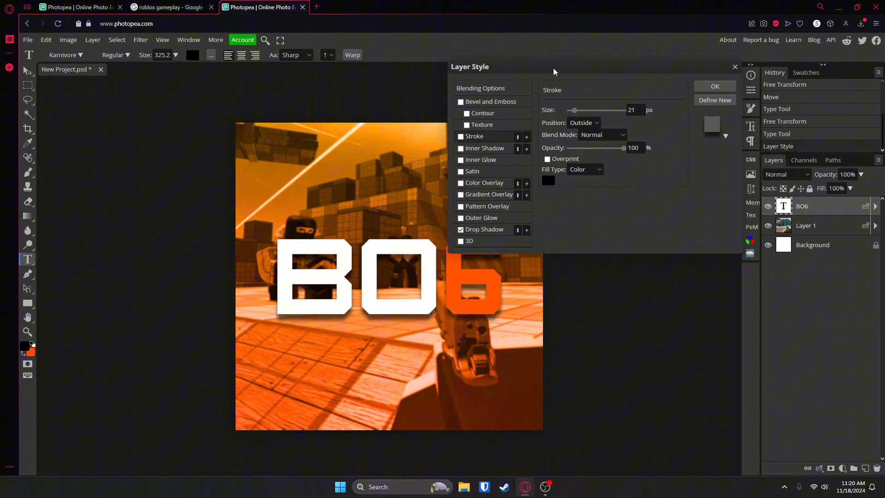
pyautogui.moveTo(553, 72); pyautogui.dragTo(196, 111)
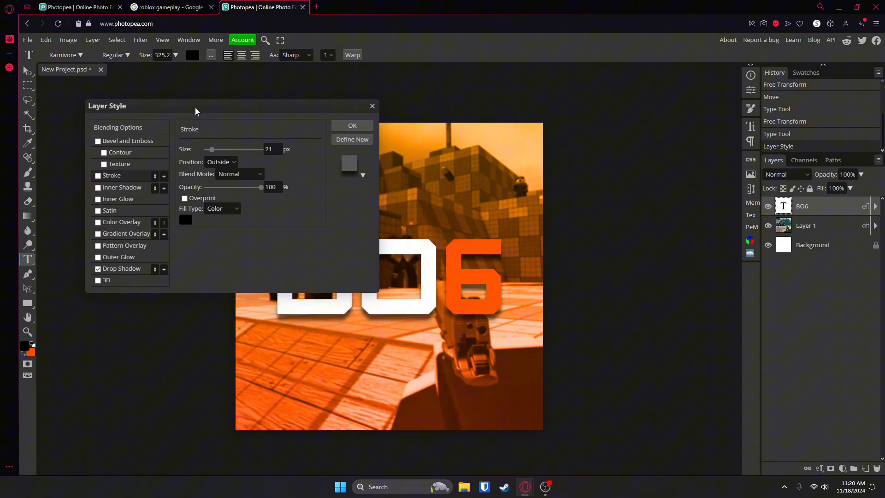
pyautogui.click(351, 125)
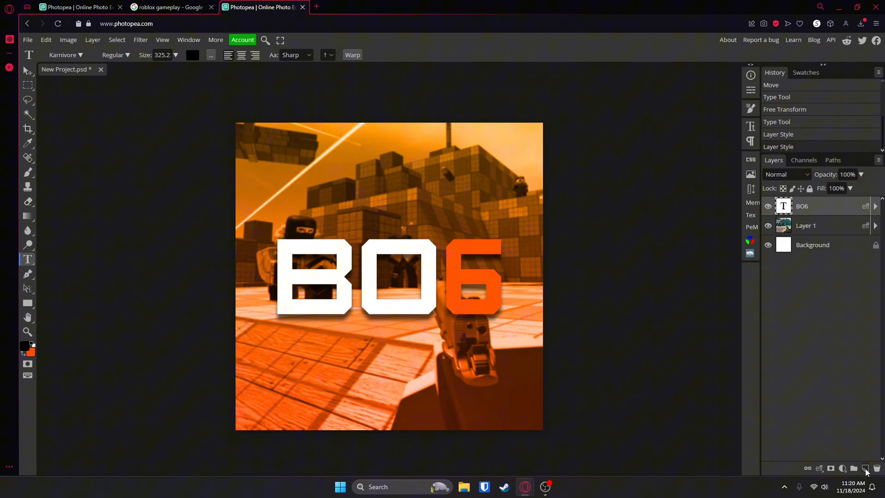
# - Add a new top layer and set up a large soft Brush in white #ffffff
pyautogui.click(866, 468)
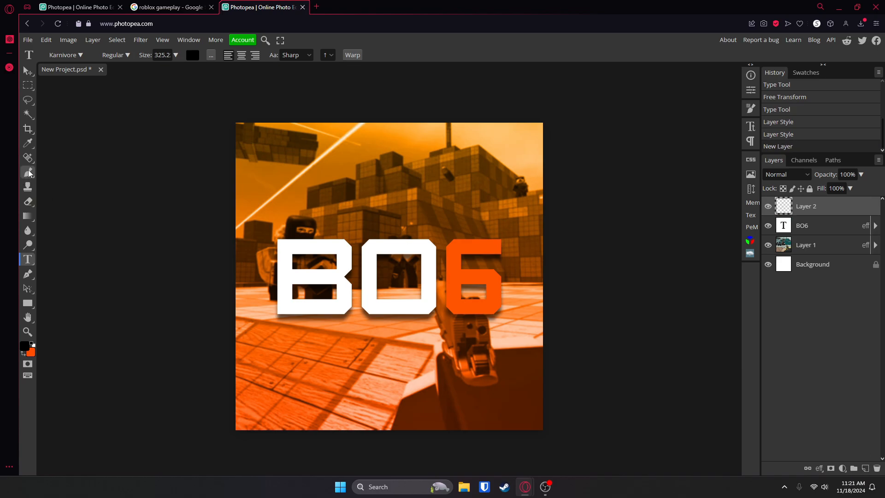
pyautogui.click(27, 173)
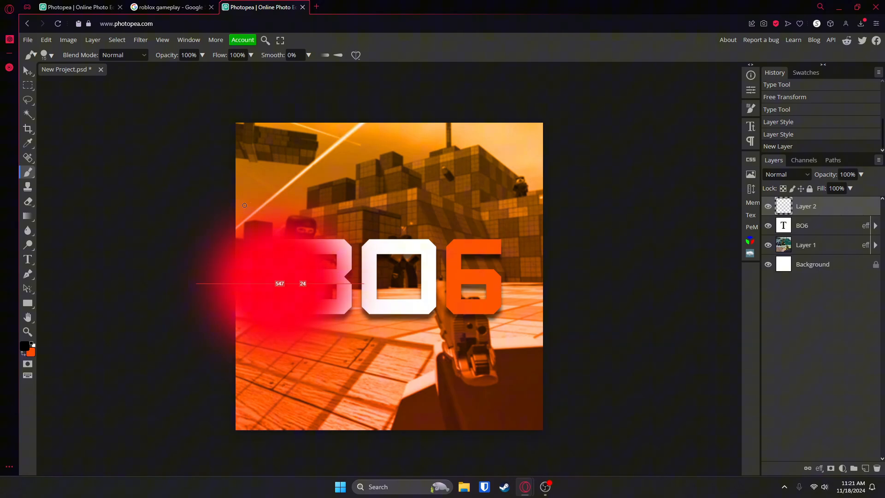
pyautogui.moveTo(243, 205); pyautogui.dragTo(257, 227)
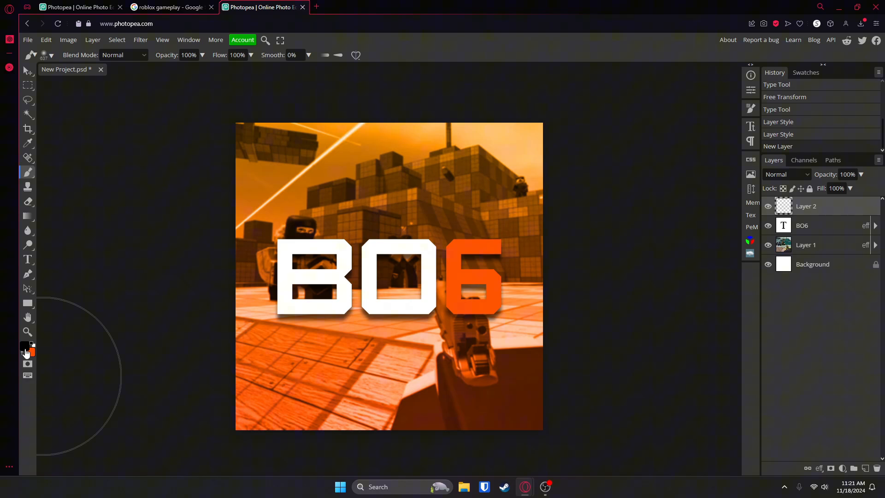
pyautogui.click(23, 345)
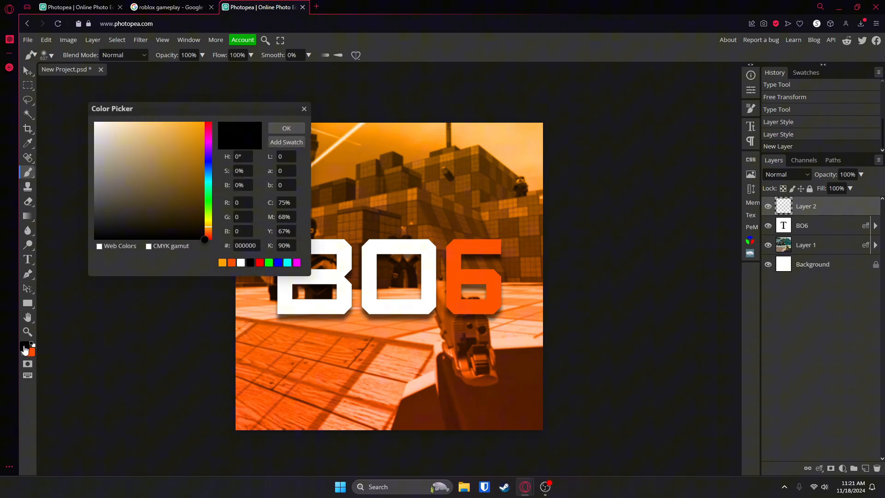
pyautogui.click(93, 122)
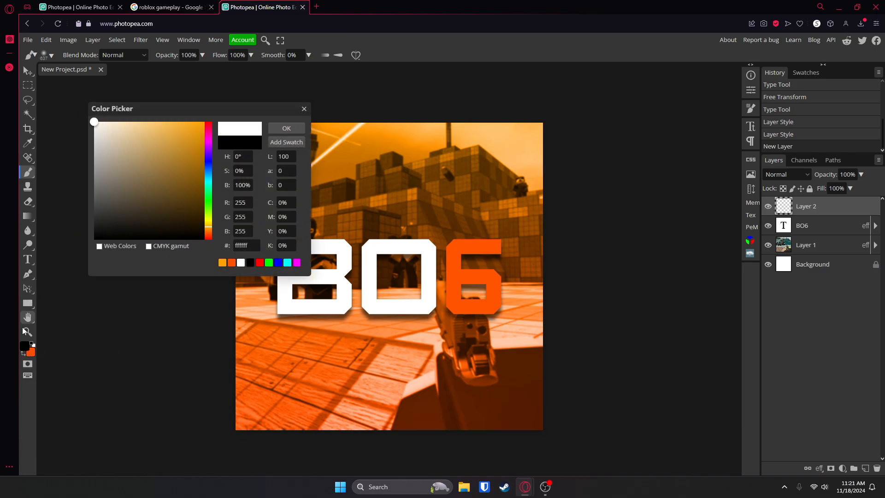
pyautogui.click(286, 129)
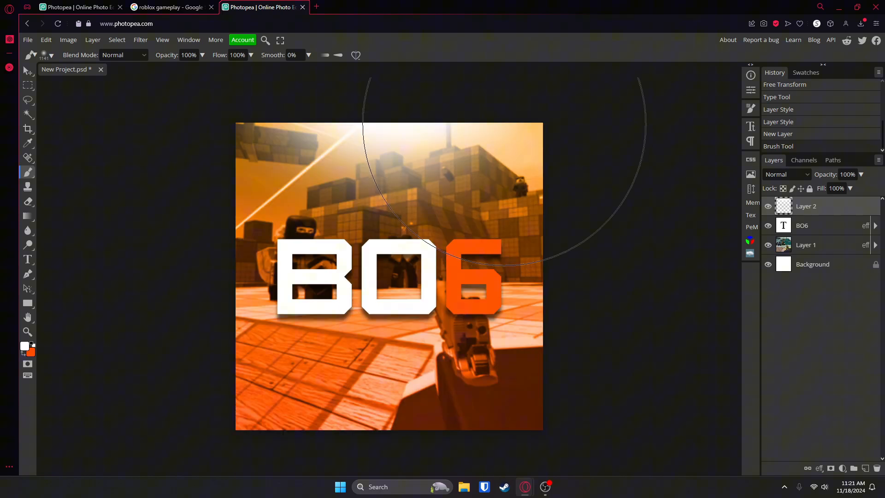
pyautogui.moveTo(790, 279)
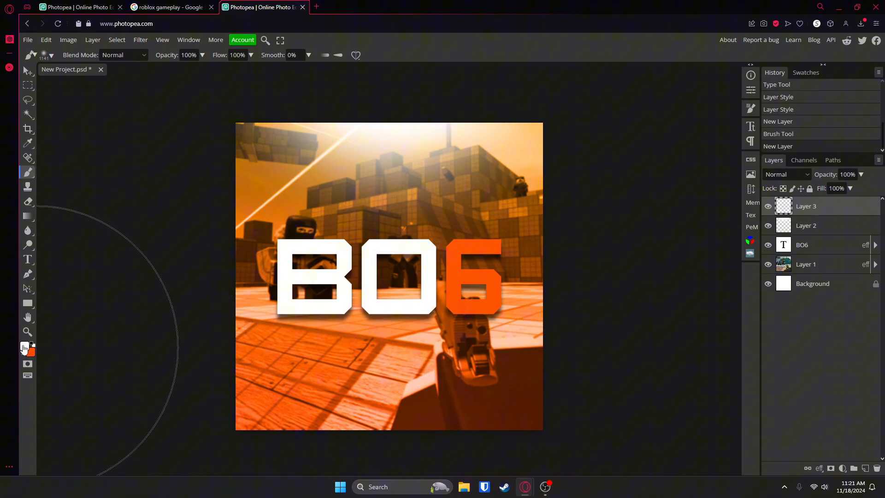
# - Confirm white as the paint colour and brush soft white glow spots near the B and 6
pyautogui.click(23, 346)
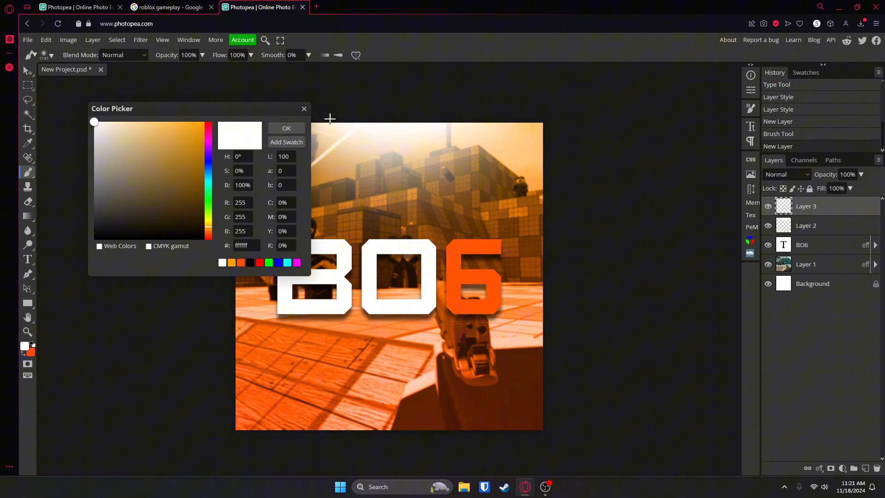
pyautogui.click(287, 128)
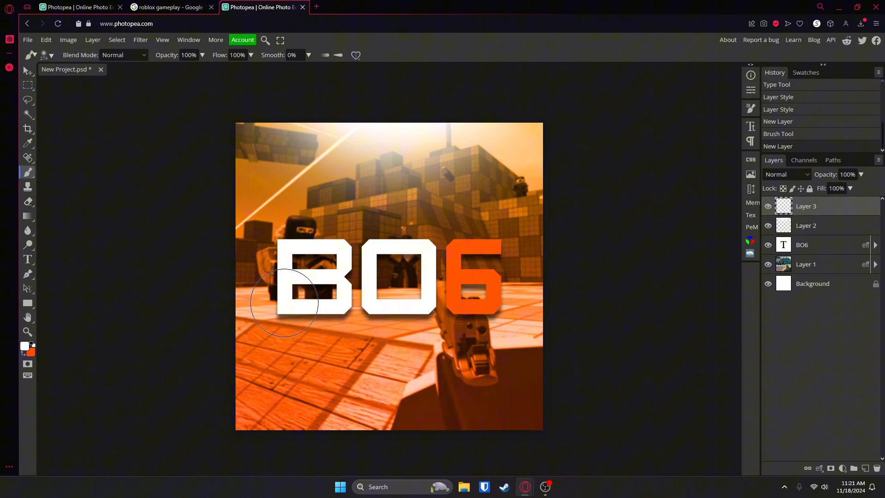
pyautogui.moveTo(283, 317); pyautogui.dragTo(489, 248)
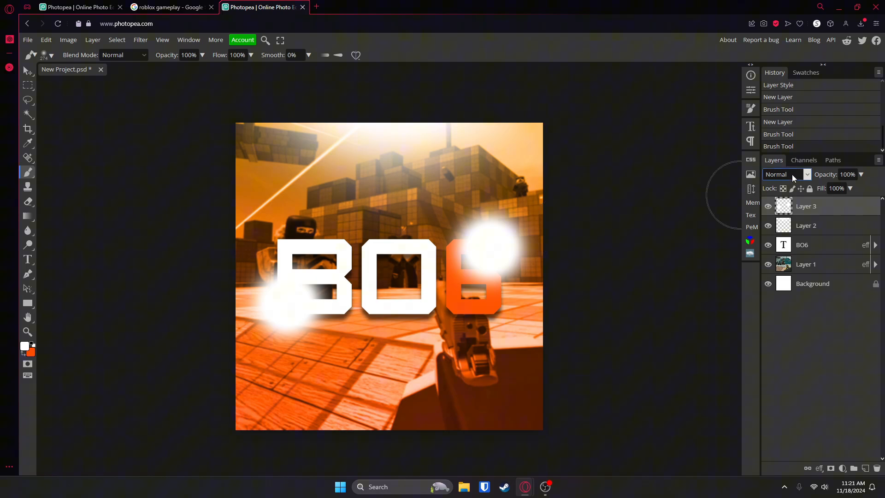
# - Set the glow layer (Layer 3) to Overlay blending at 69% opacity
pyautogui.click(787, 175)
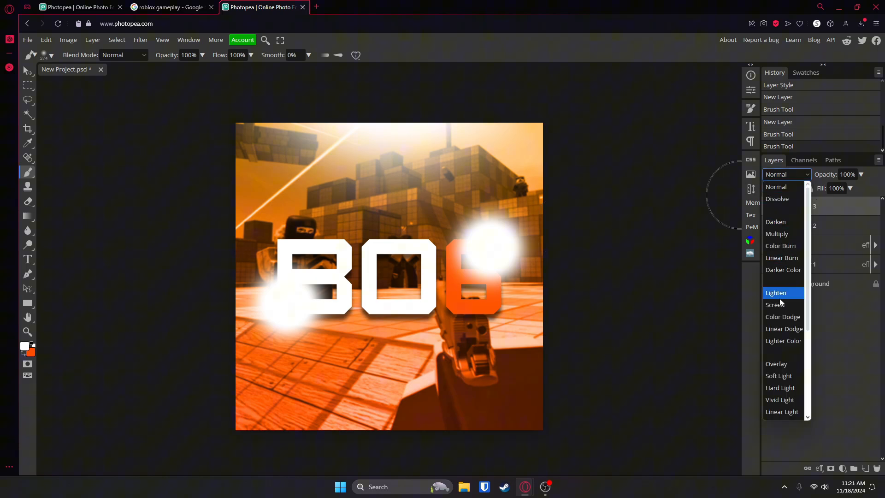
pyautogui.click(775, 305)
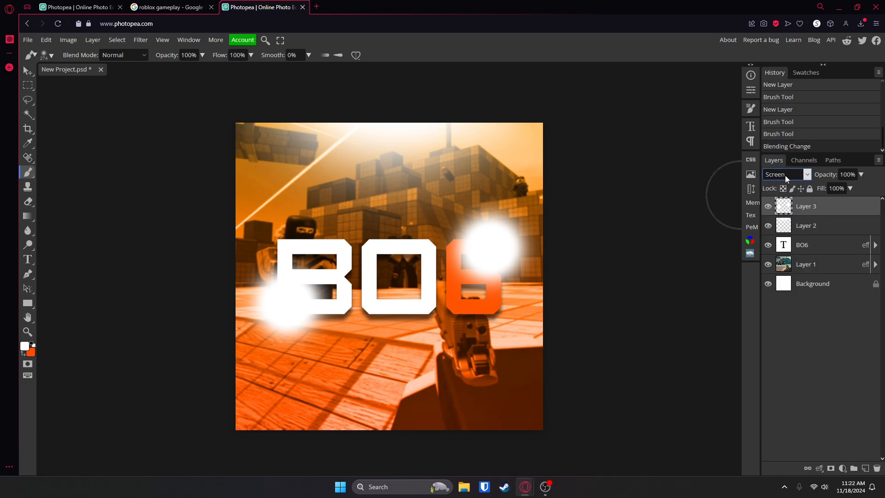
pyautogui.click(787, 174)
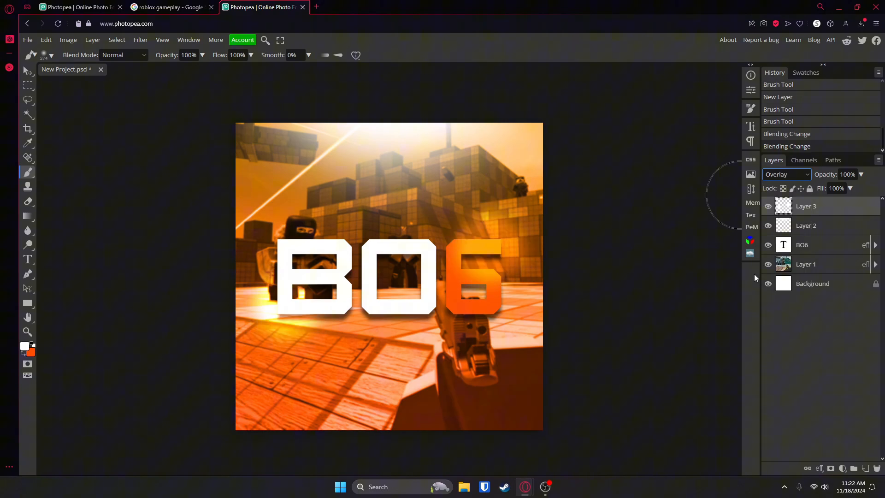
pyautogui.moveTo(794, 184)
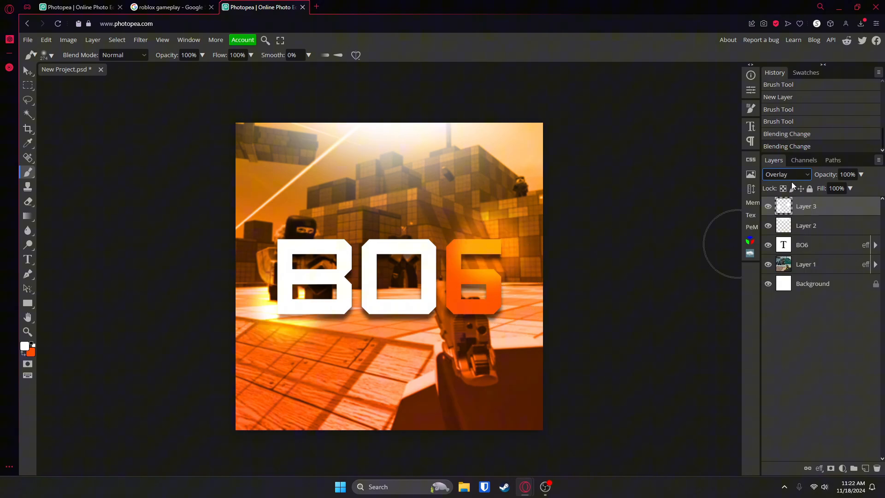
pyautogui.click(786, 174)
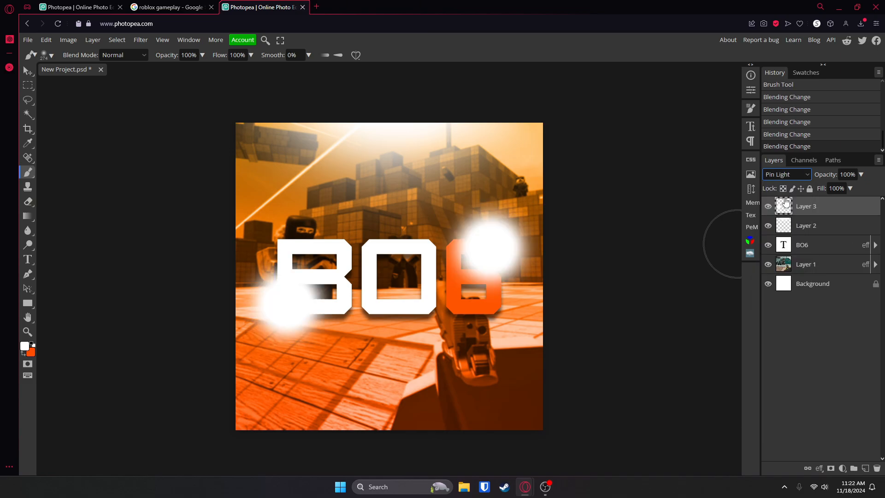
pyautogui.click(787, 175)
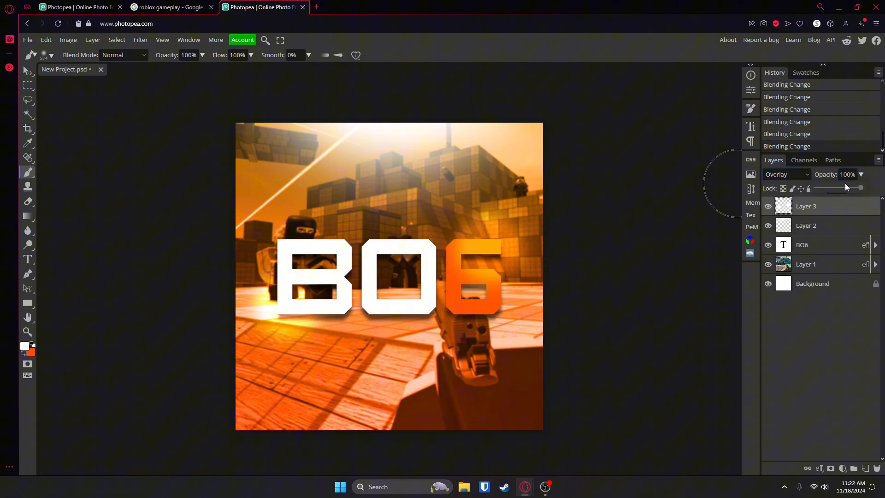
pyautogui.moveTo(858, 188); pyautogui.dragTo(847, 188)
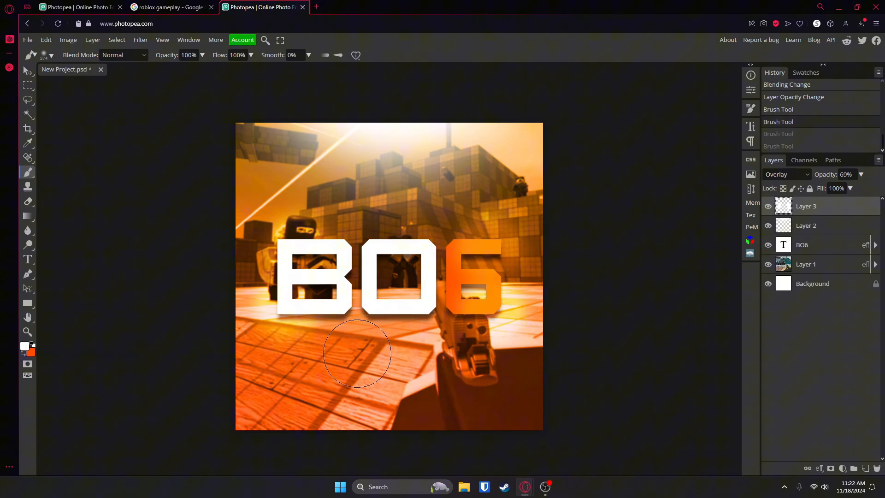
pyautogui.moveTo(582, 303)
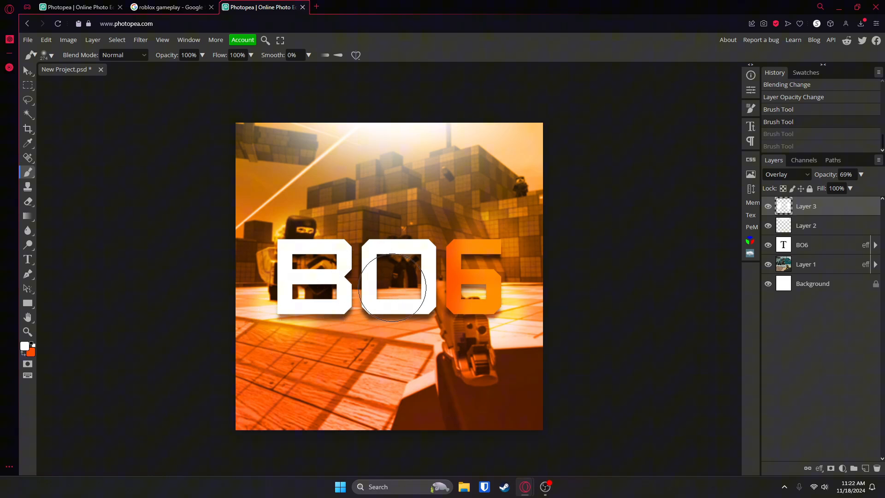
pyautogui.moveTo(370, 276)
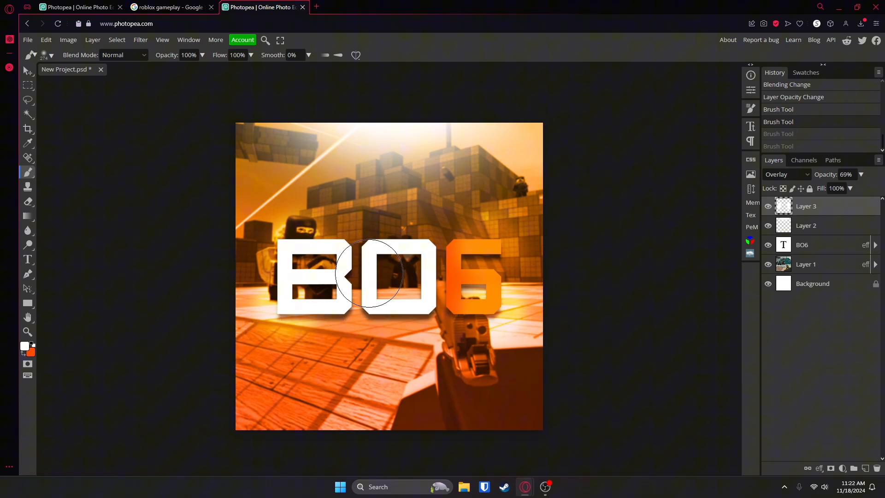
pyautogui.moveTo(781, 288)
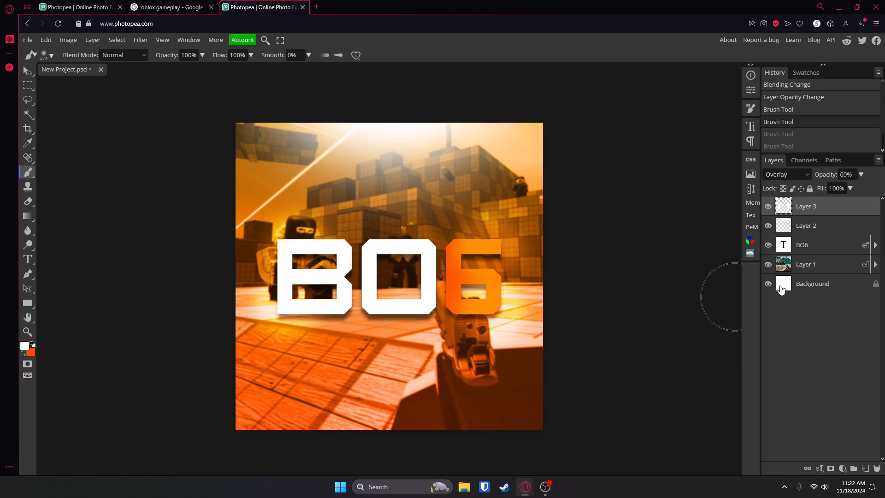
# - Turn off the R channel in the BO6 text copy's layer style and pick the Move tool
pyautogui.click(821, 245)
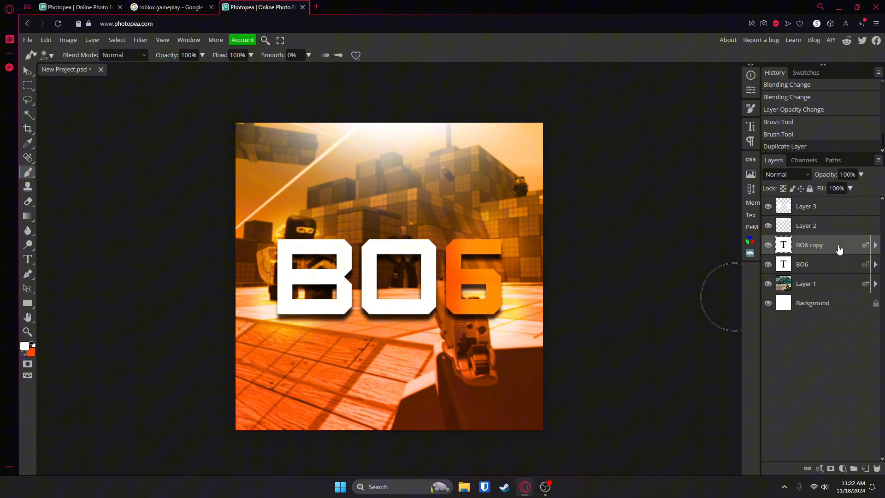
pyautogui.doubleClick(828, 245)
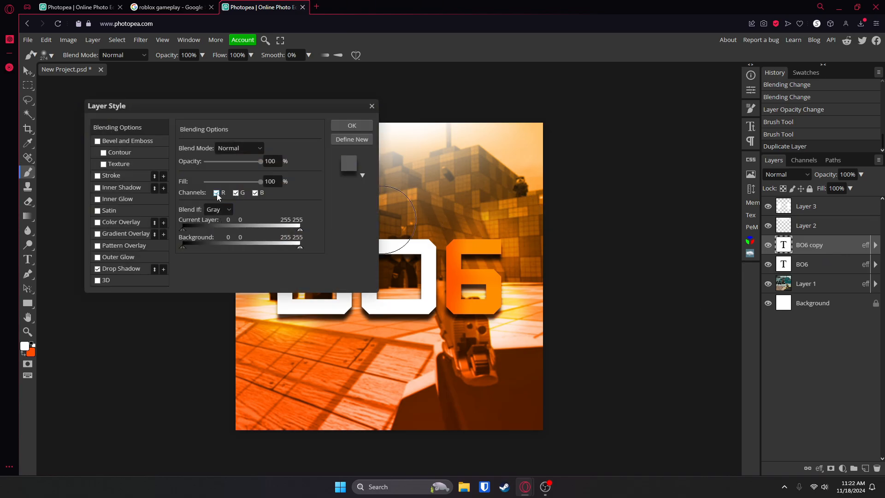
pyautogui.click(216, 192)
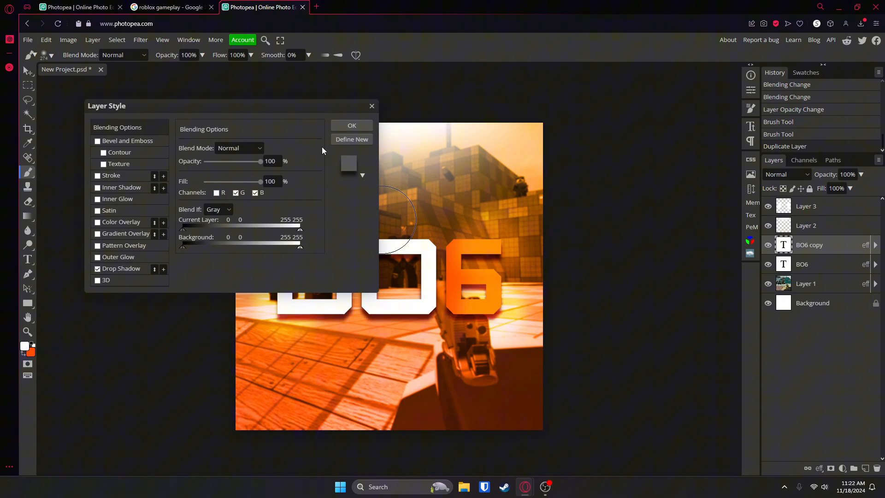
pyautogui.click(351, 126)
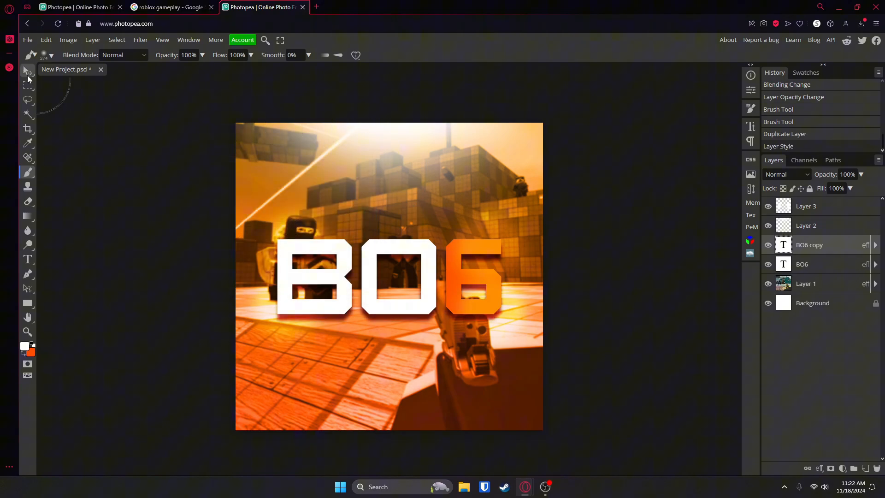
pyautogui.click(27, 71)
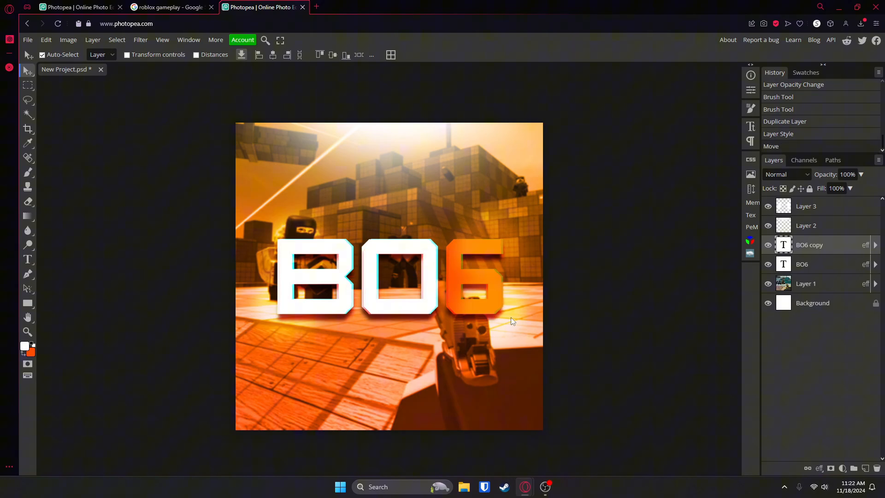
pyautogui.moveTo(477, 262)
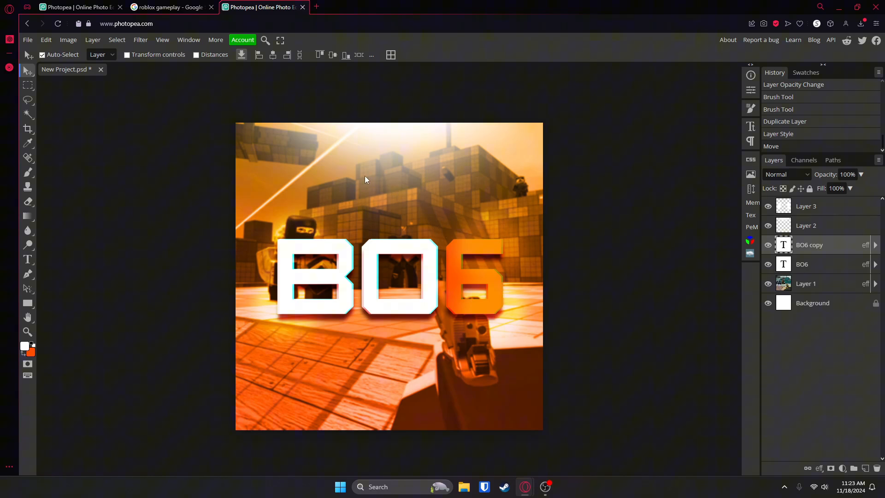
pyautogui.moveTo(342, 211)
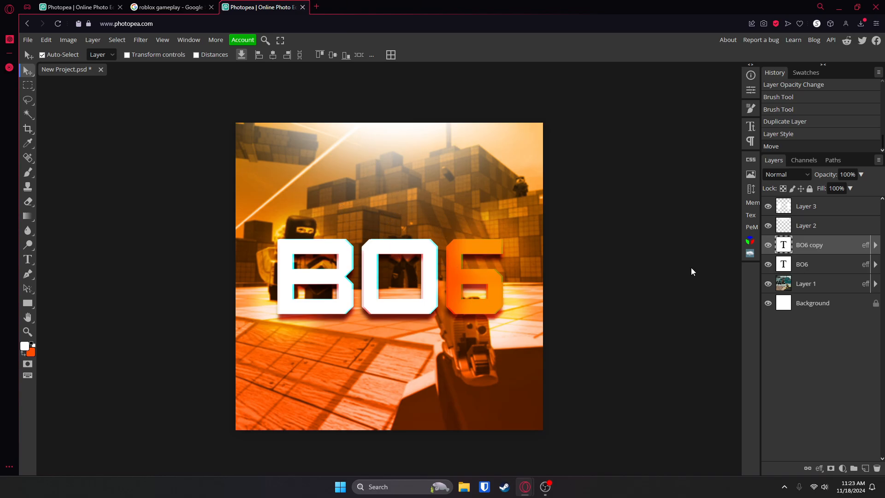
# - Apply a 2 px Gaussian Blur to the gameplay background layer
pyautogui.click(806, 283)
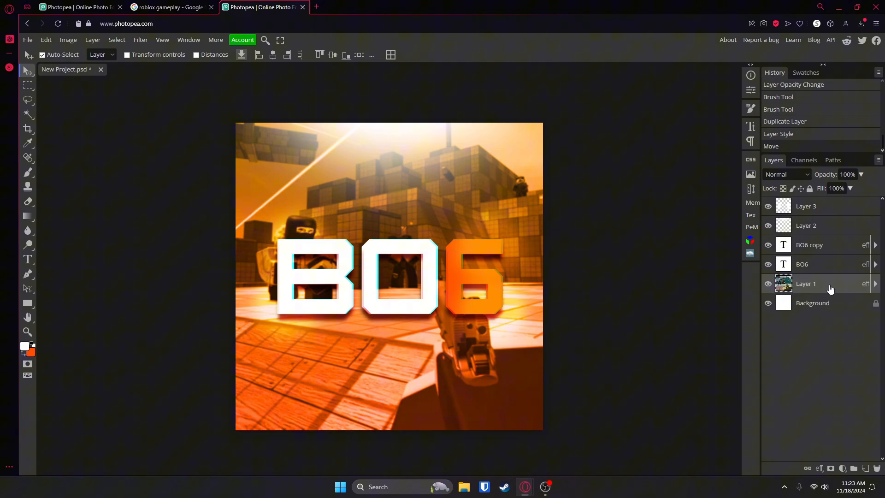
pyautogui.click(141, 40)
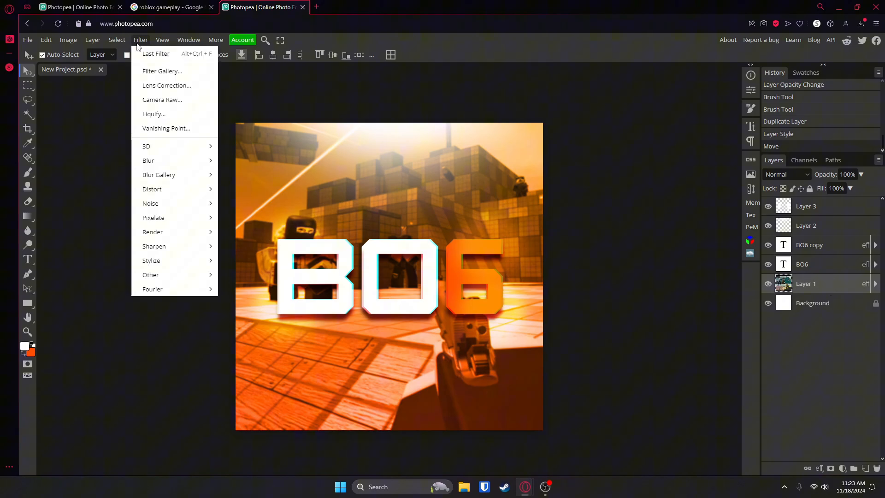
pyautogui.moveTo(152, 189)
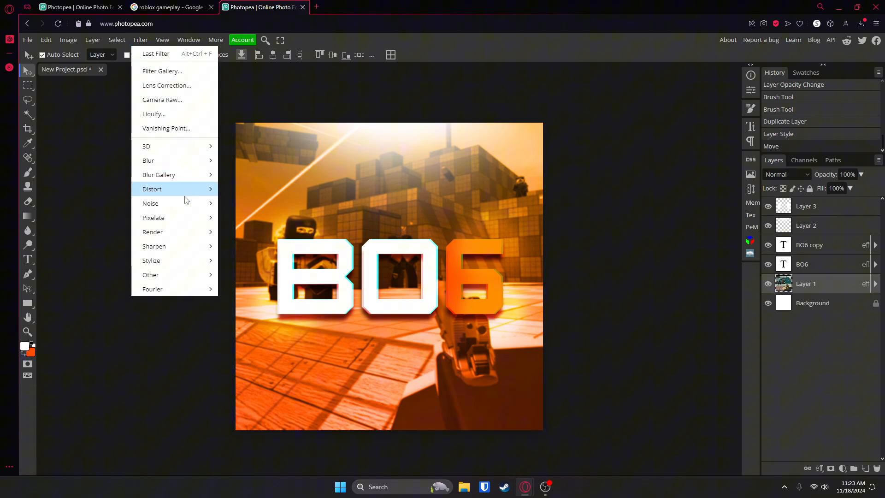
pyautogui.moveTo(148, 161)
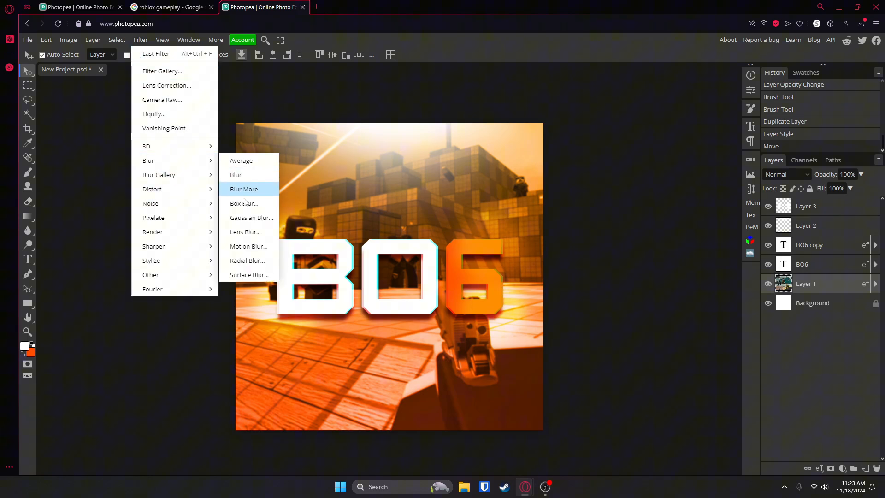
pyautogui.moveTo(245, 232)
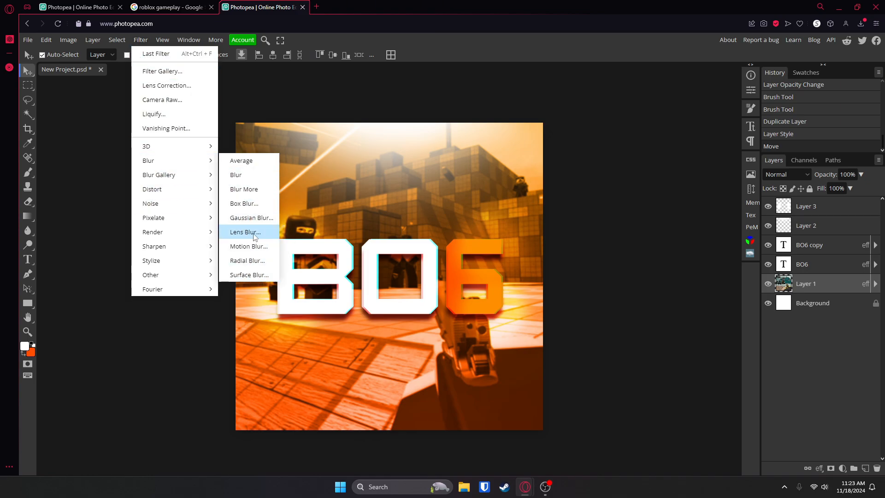
pyautogui.click(252, 217)
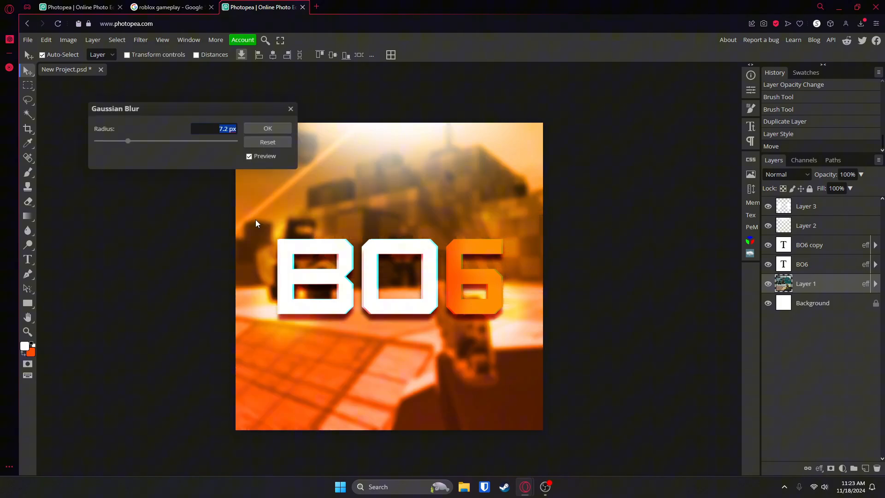
pyautogui.moveTo(127, 140); pyautogui.dragTo(114, 141)
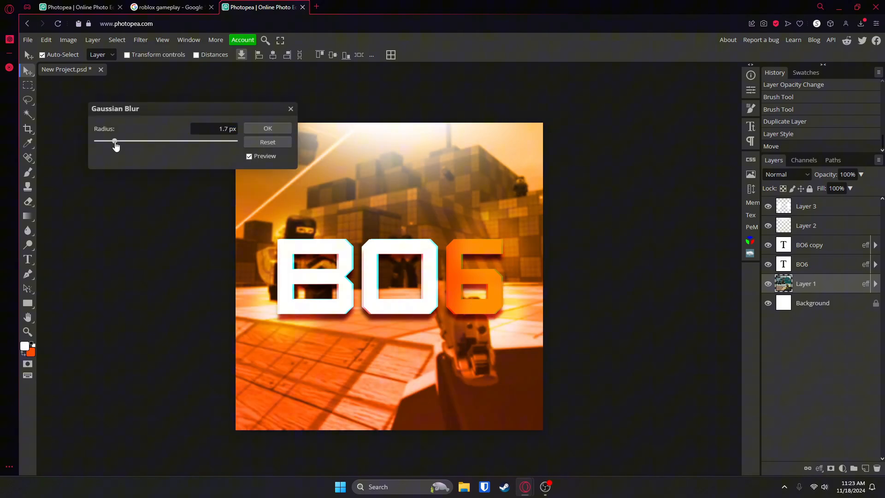
pyautogui.moveTo(115, 142); pyautogui.dragTo(118, 141)
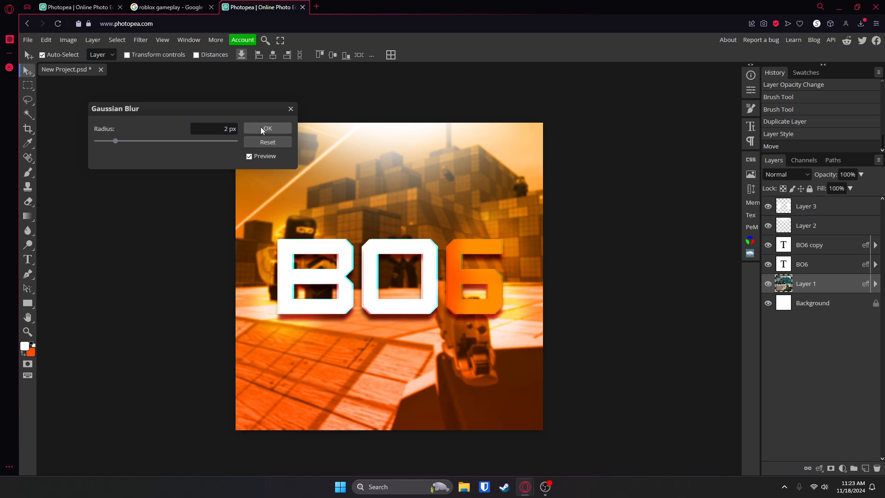
pyautogui.click(267, 129)
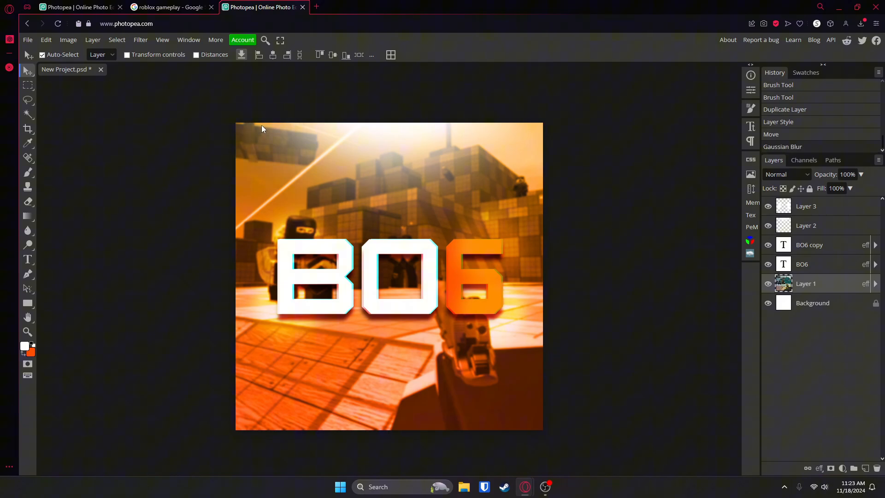
pyautogui.moveTo(358, 157)
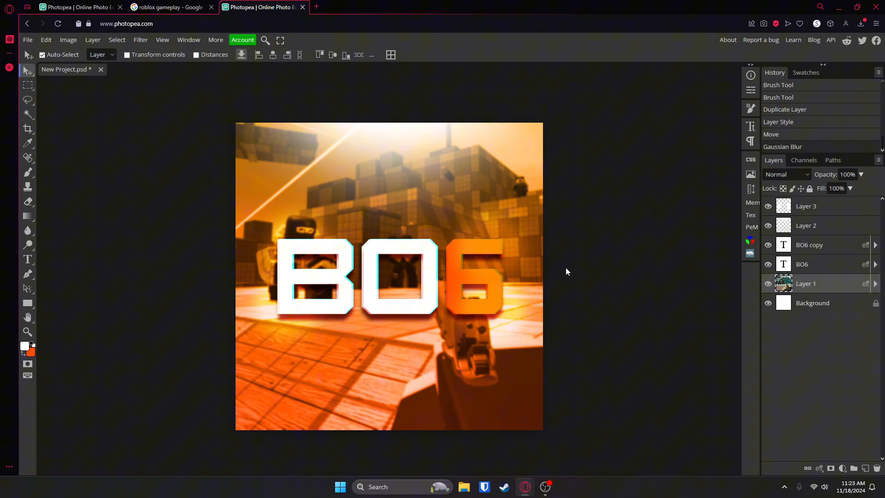
pyautogui.moveTo(817, 303)
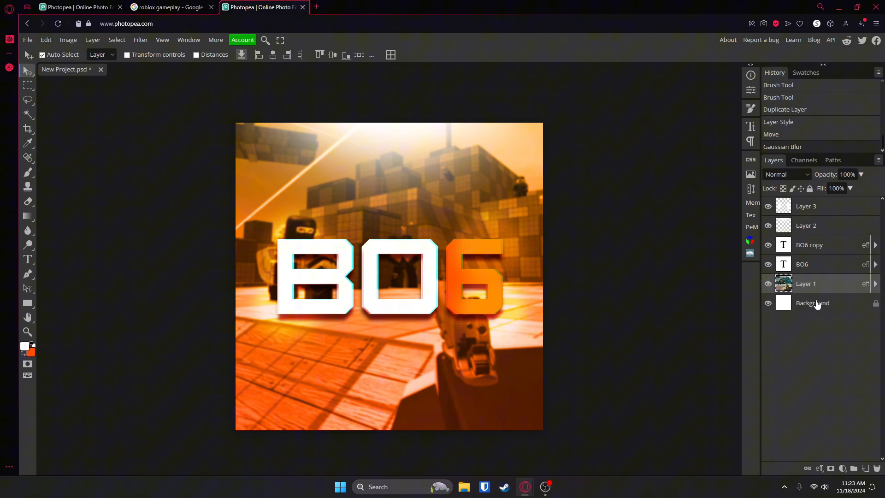
pyautogui.moveTo(632, 297)
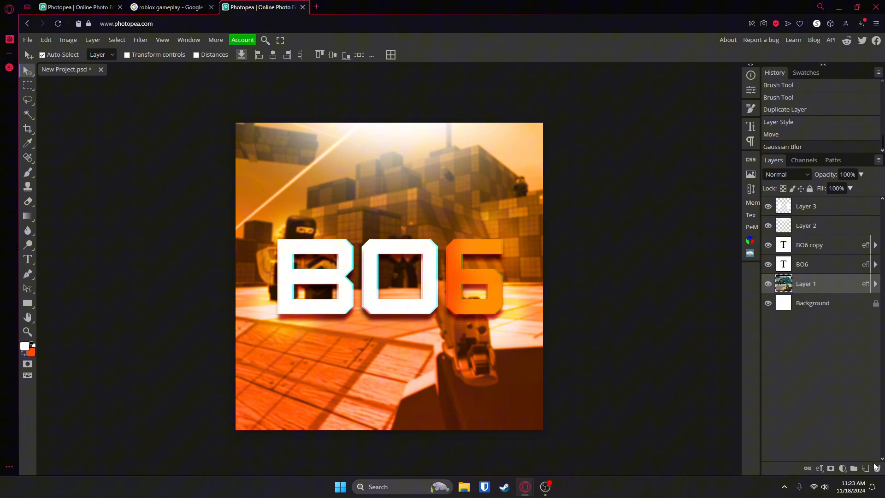
# - Add a new layer and paint soft black edges around the icon with the Brush
pyautogui.click(866, 468)
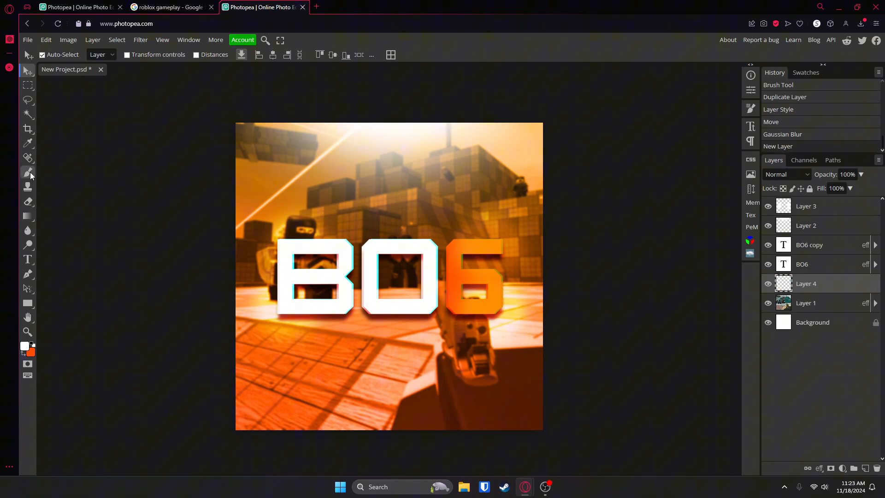
pyautogui.click(27, 172)
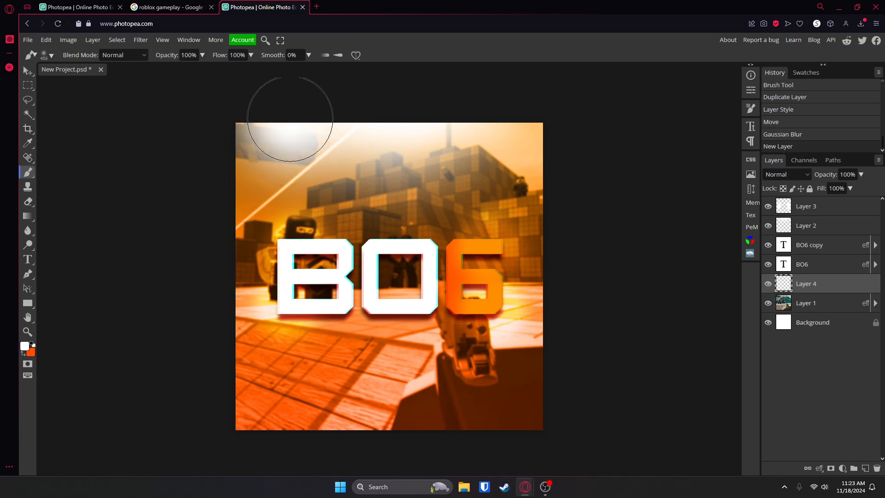
pyautogui.moveTo(289, 119); pyautogui.dragTo(460, 237)
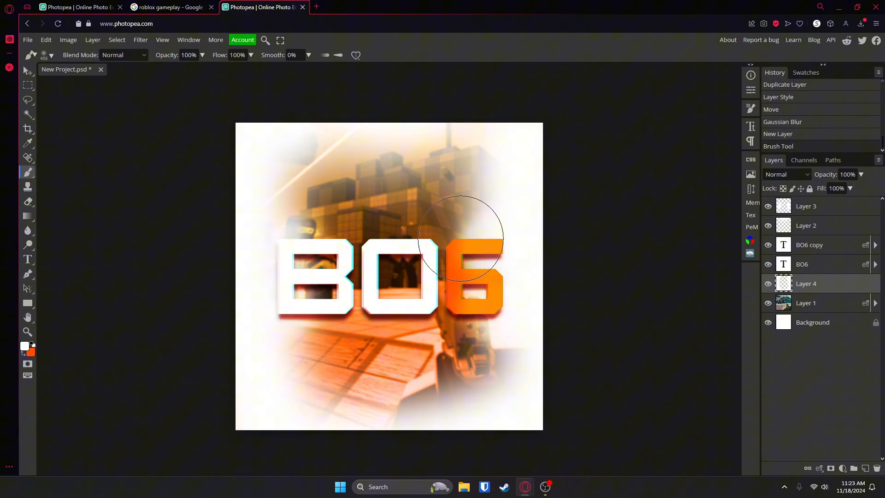
pyautogui.click(24, 345)
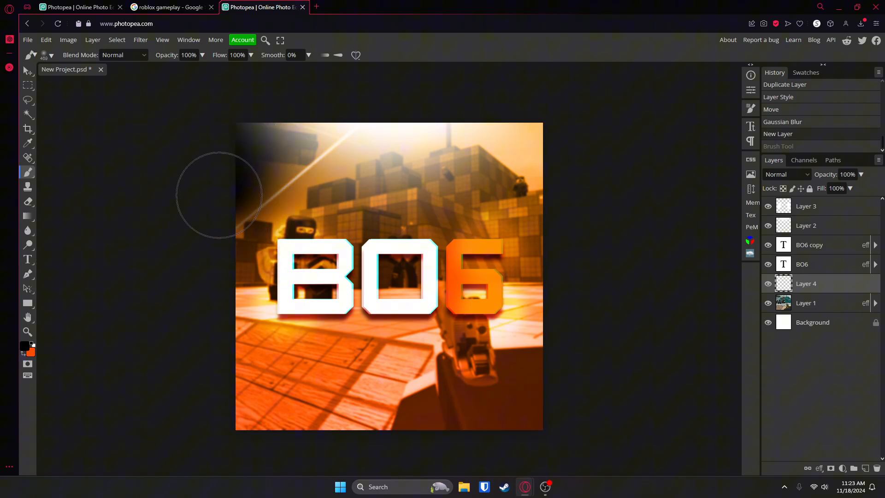
pyautogui.moveTo(579, 375)
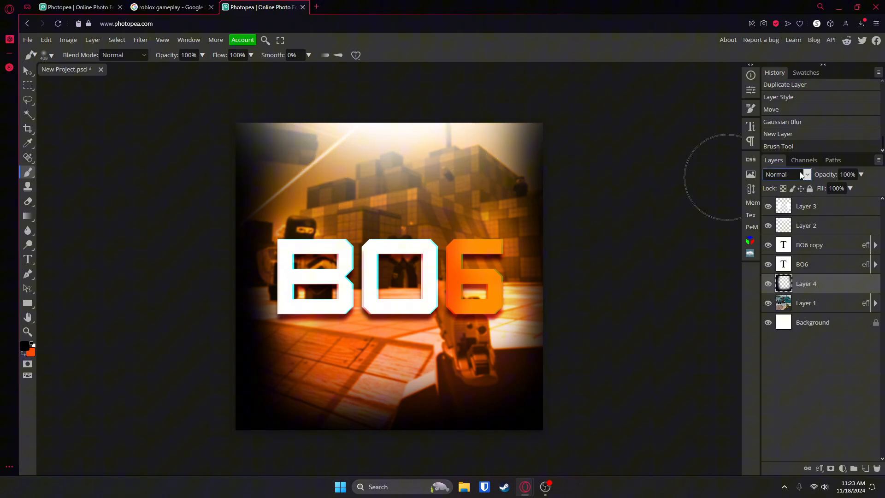
# - Try Multiply blending on the vignette layer and set its opacity to 42%
pyautogui.click(808, 175)
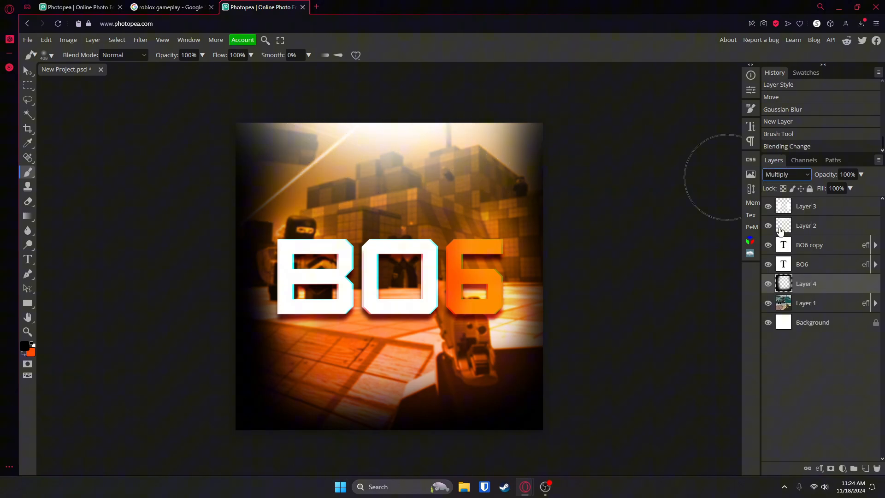
pyautogui.click(786, 175)
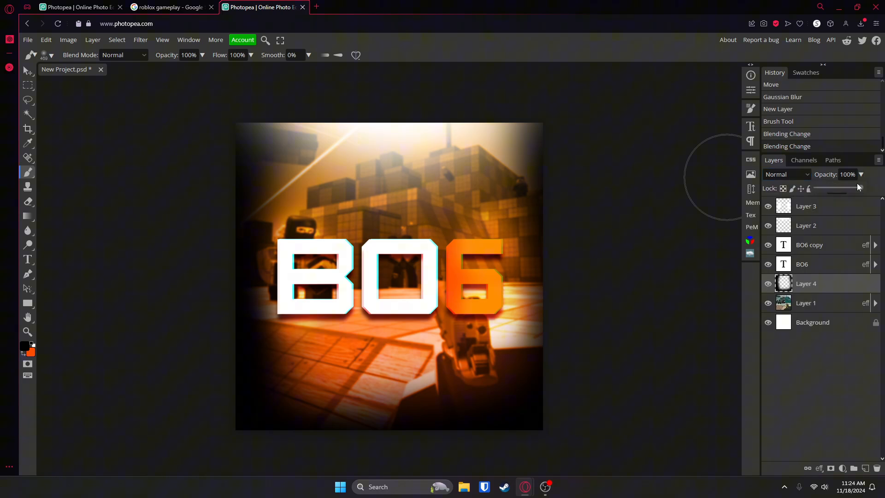
pyautogui.moveTo(856, 188); pyautogui.dragTo(829, 188)
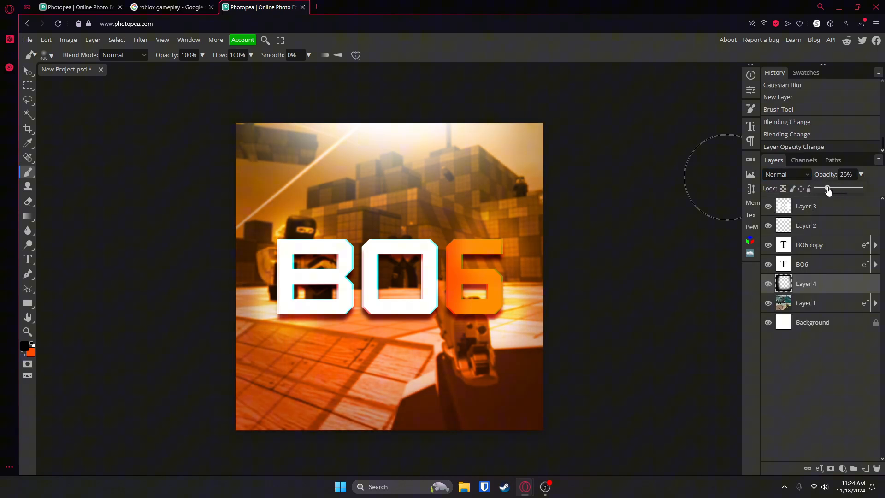
pyautogui.moveTo(827, 189); pyautogui.dragTo(837, 189)
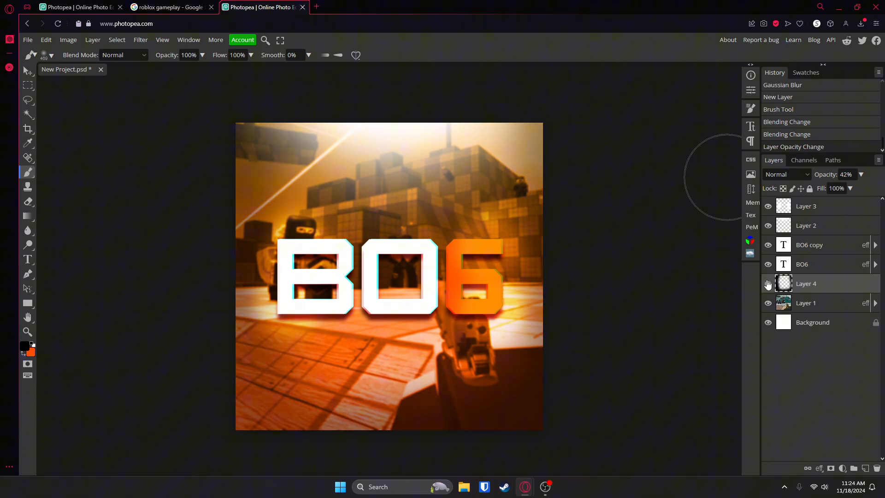
# - Add a Hue/Saturation adjustment layer and shift the Hue slider until the icon turns blue
pyautogui.click(806, 303)
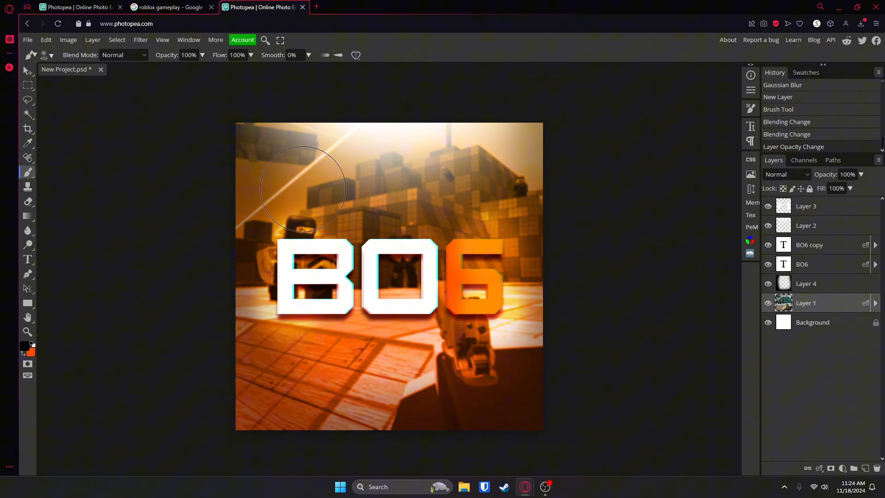
pyautogui.moveTo(843, 220)
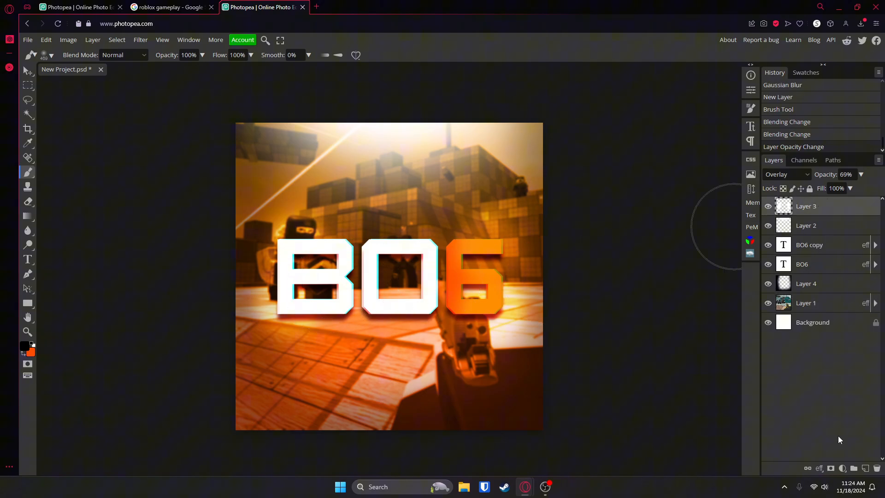
pyautogui.click(843, 468)
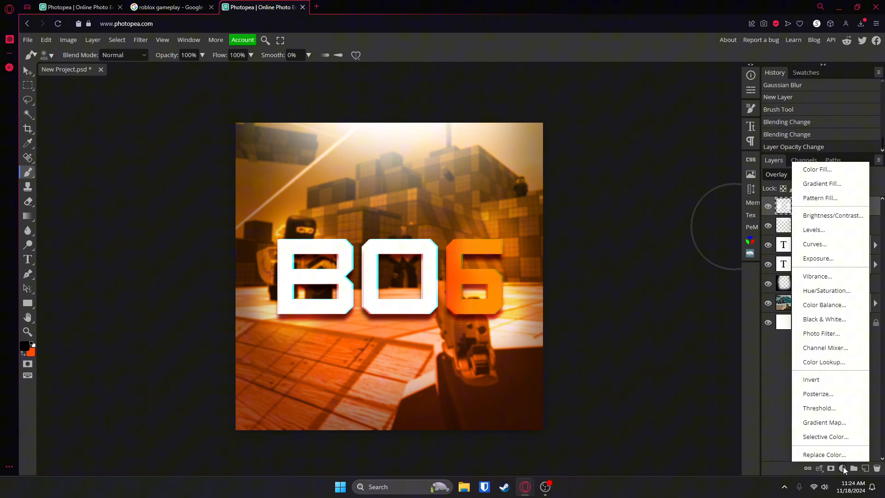
pyautogui.click(826, 290)
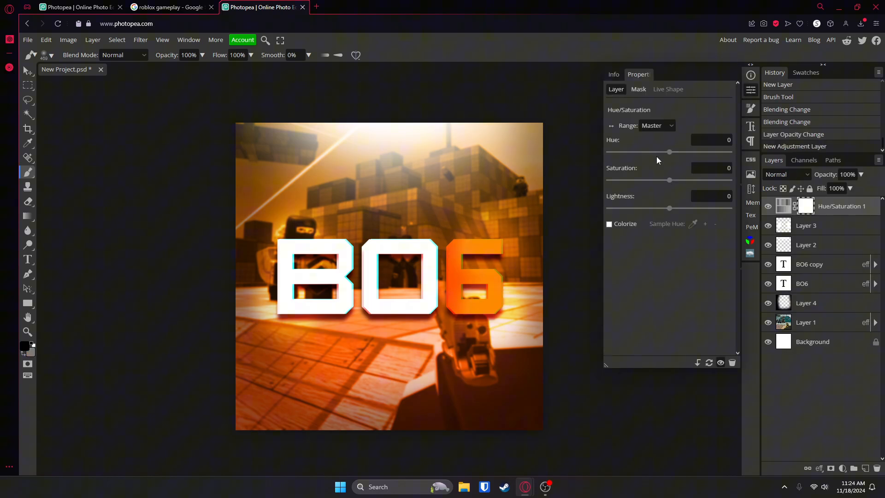
pyautogui.moveTo(670, 151); pyautogui.dragTo(617, 152)
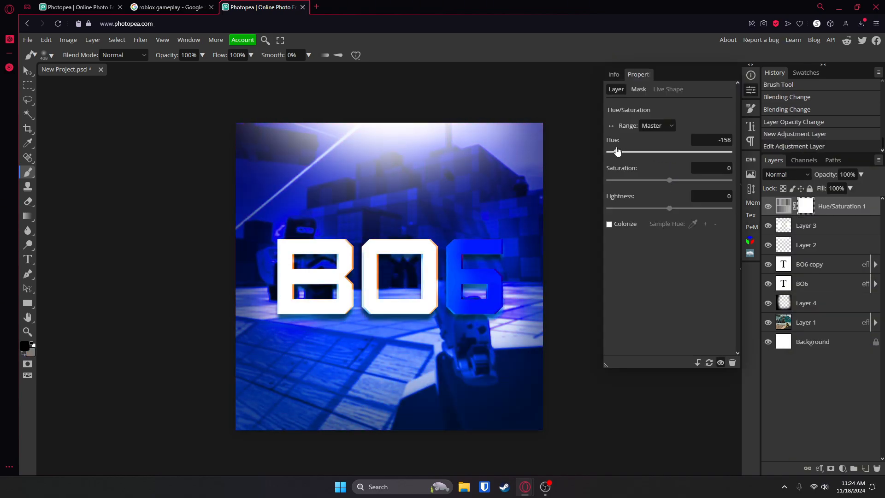
pyautogui.moveTo(617, 151); pyautogui.dragTo(676, 151)
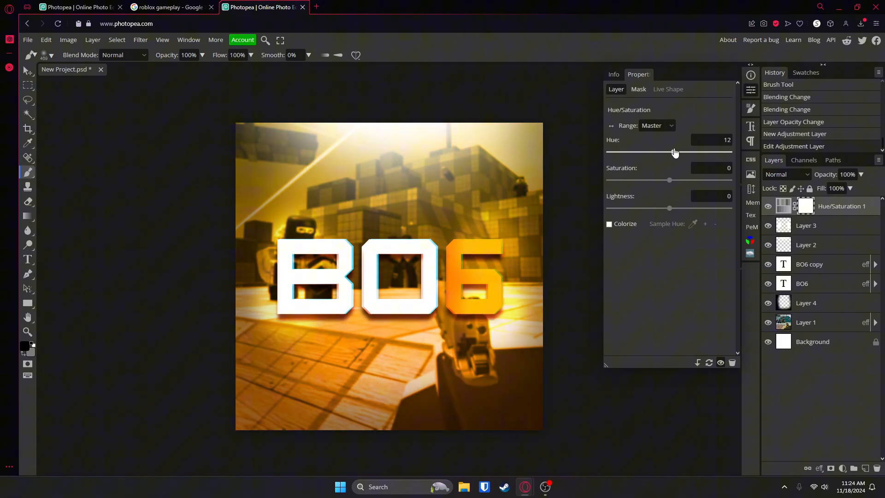
pyautogui.moveTo(676, 153); pyautogui.dragTo(727, 153)
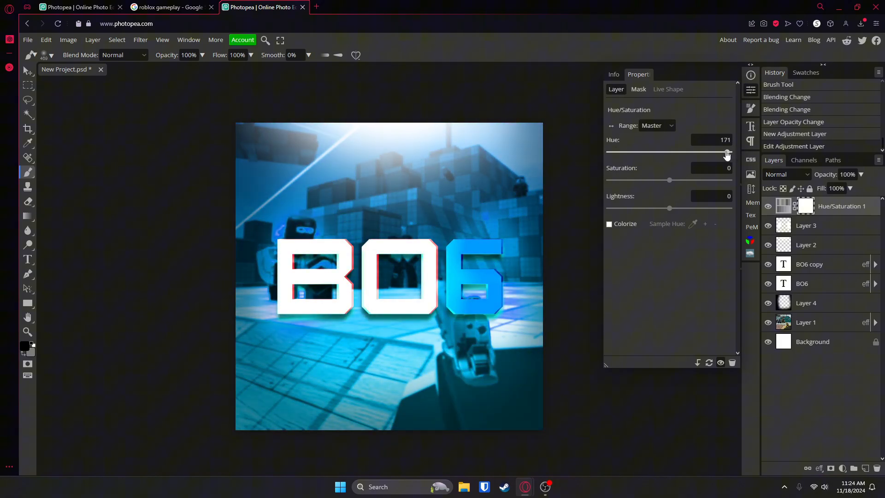
pyautogui.moveTo(727, 152); pyautogui.dragTo(673, 152)
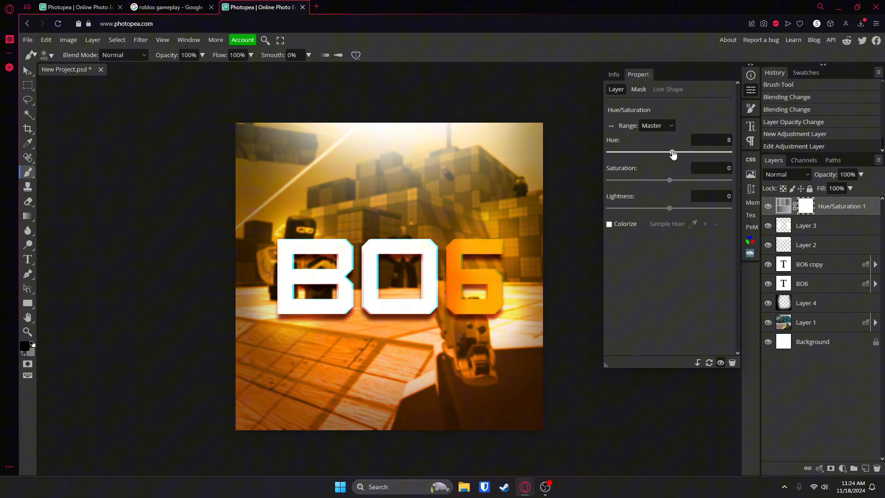
pyautogui.moveTo(674, 153); pyautogui.dragTo(670, 152)
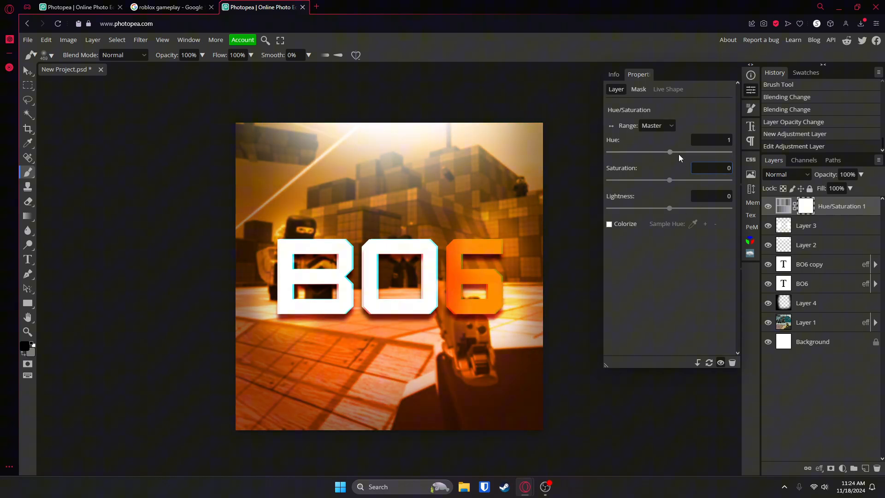
pyautogui.moveTo(670, 153); pyautogui.dragTo(630, 153)
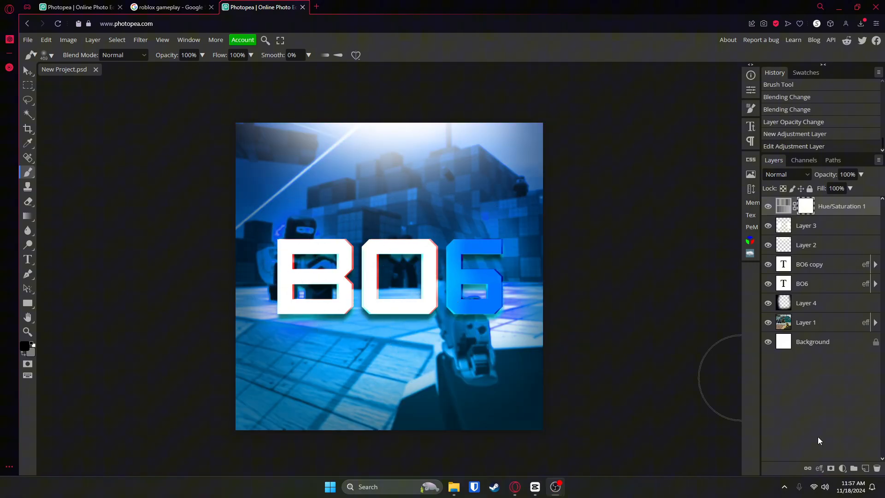
pyautogui.moveTo(842, 468)
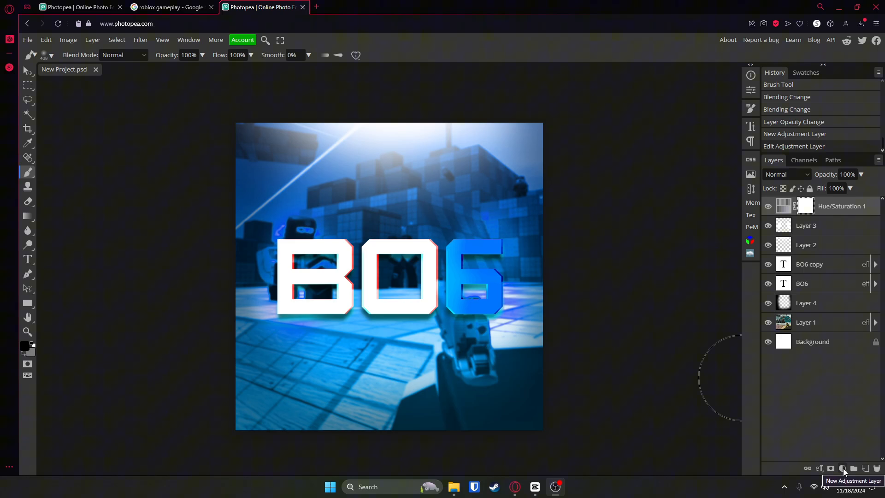
# - Add a Curves adjustment layer on top of the Hue/Saturation layer
pyautogui.click(843, 468)
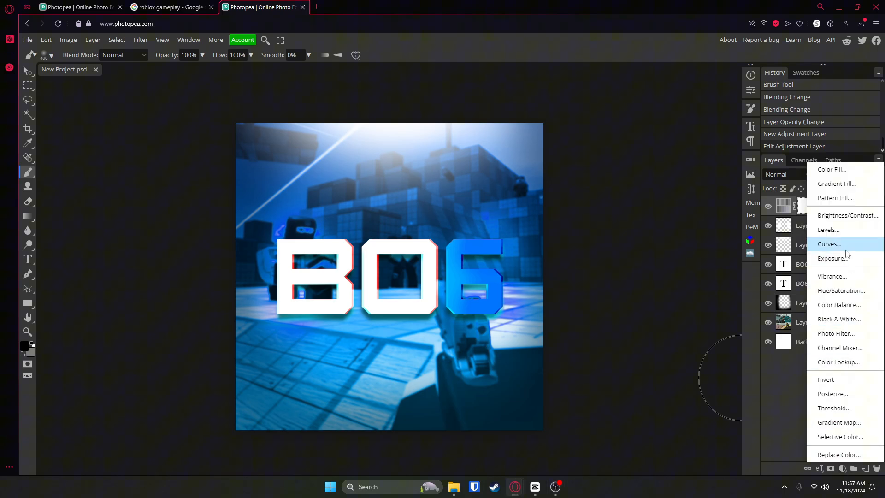
pyautogui.click(830, 243)
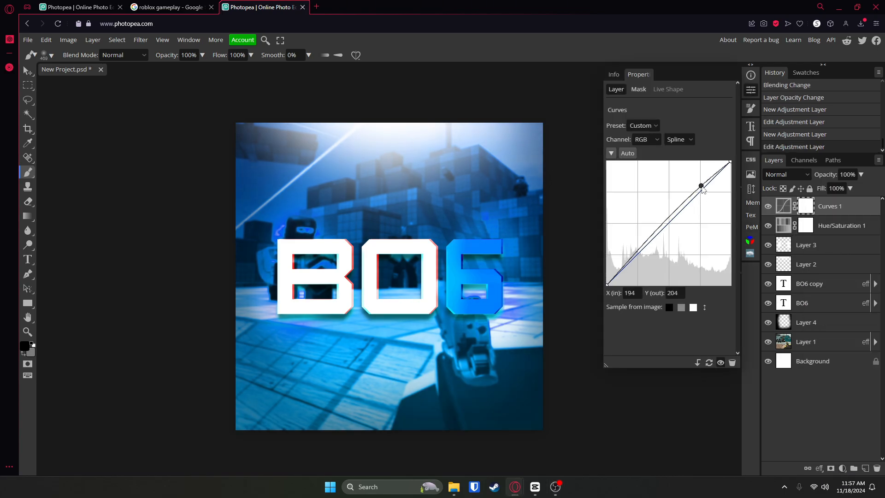